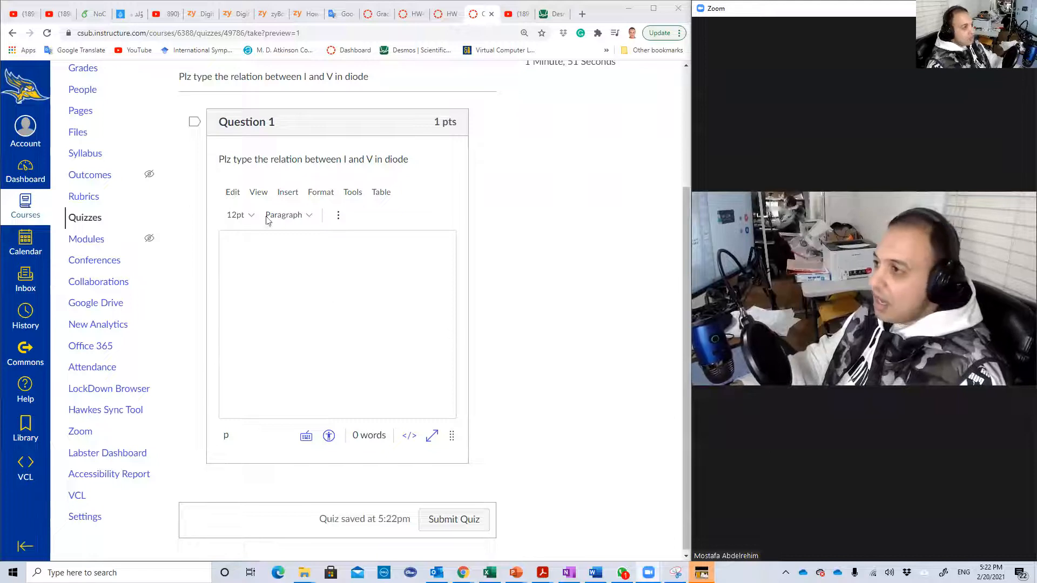
- Write the intro line 'here is the equation' and reveal the toolbar's extra formatting tools
{"action": "triple_click", "coordinate": [312, 159]}
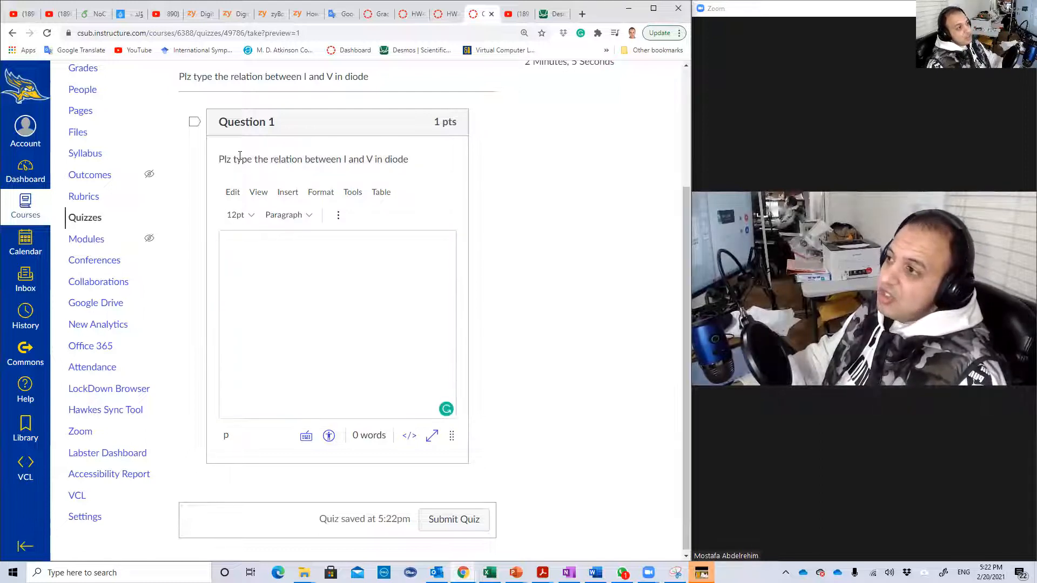
{"action": "left_click_drag", "start_coordinate": [219, 159], "coordinate": [270, 159]}
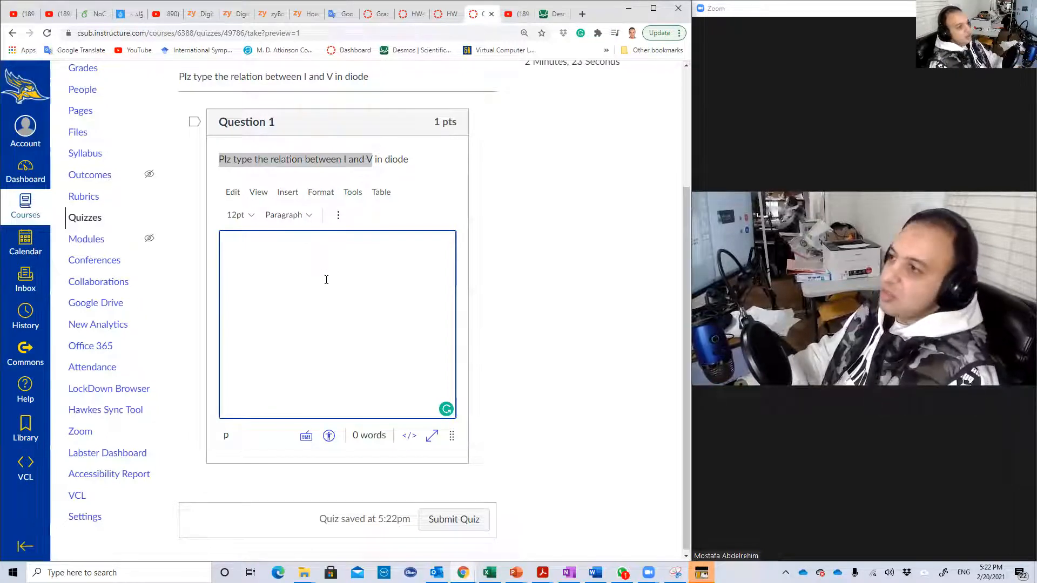
{"action": "type", "text": "here is the l"}
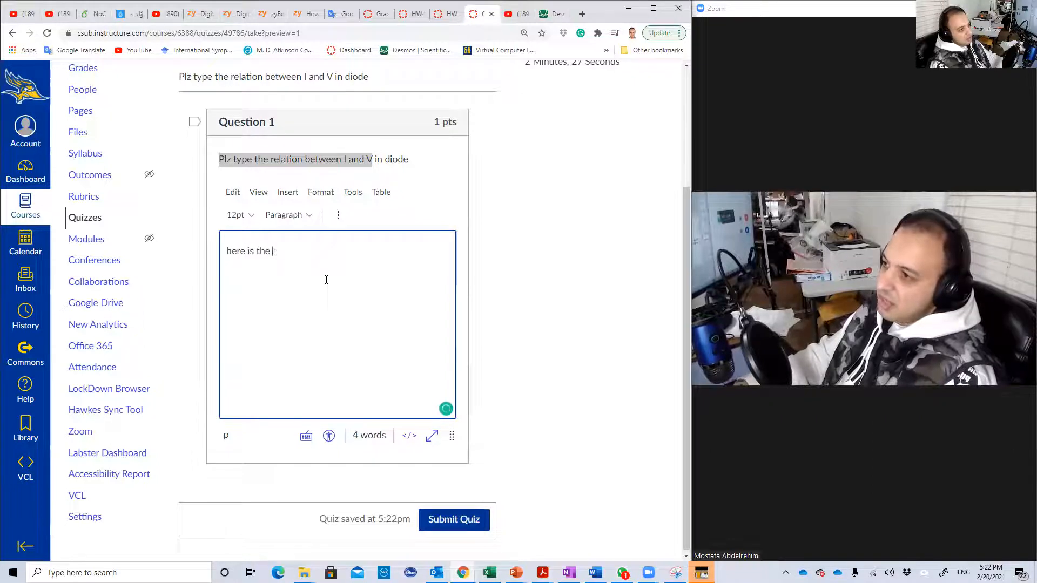
{"action": "type", "text": "equation"}
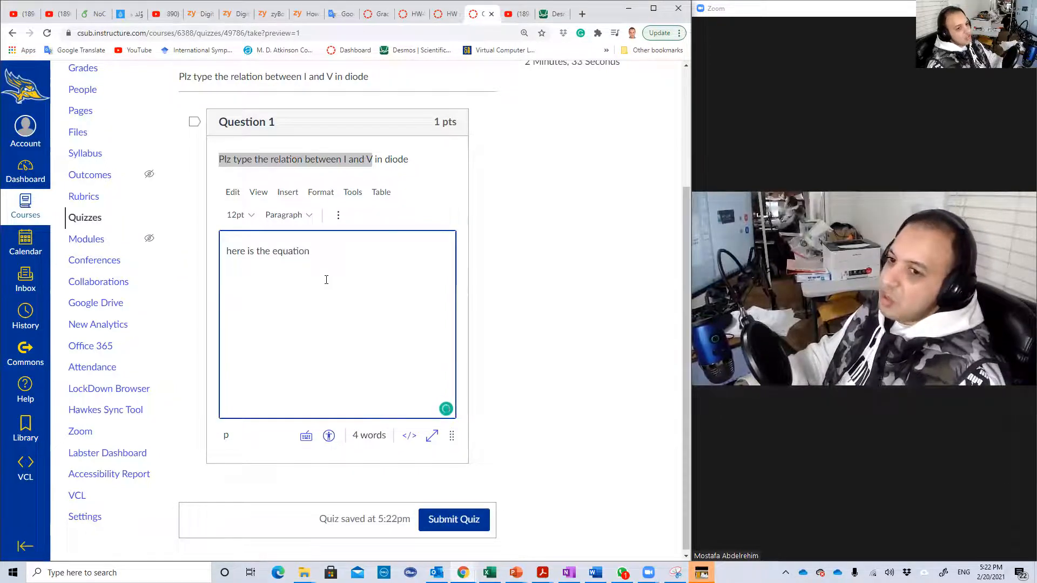
{"action": "left_click", "coordinate": [337, 215]}
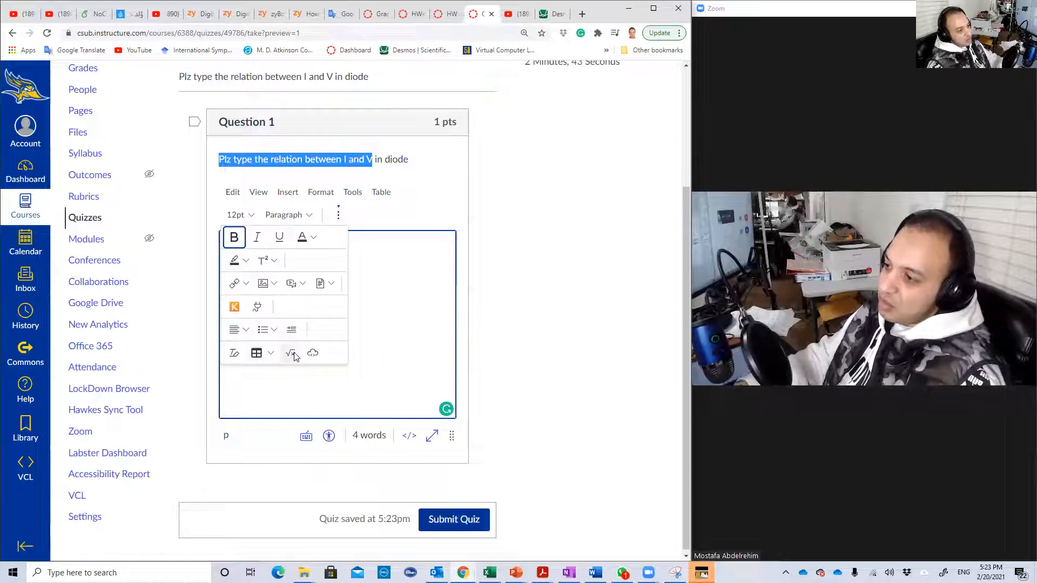
{"action": "mouse_move", "coordinate": [290, 352]}
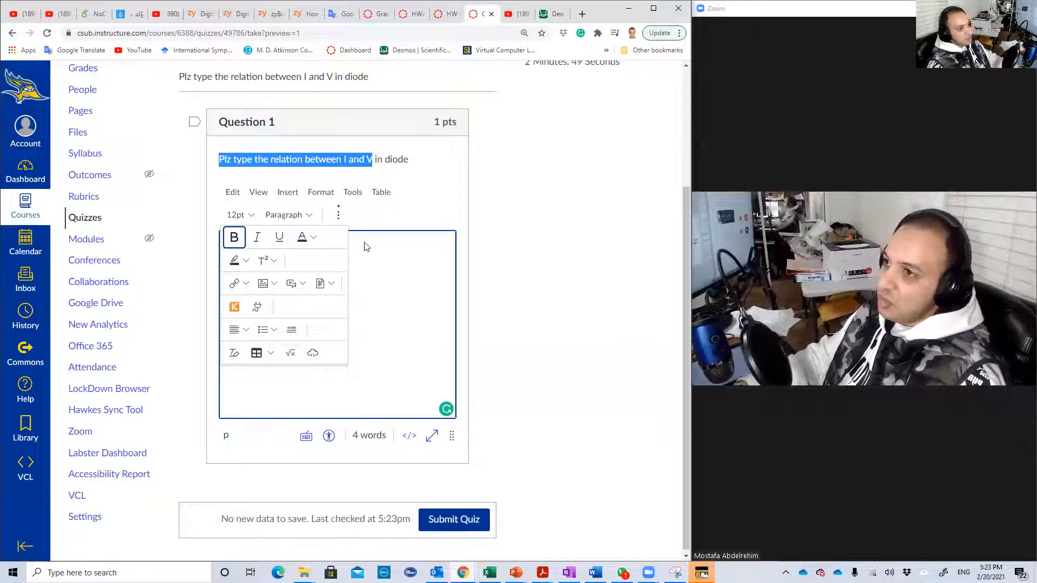
{"action": "mouse_move", "coordinate": [372, 232]}
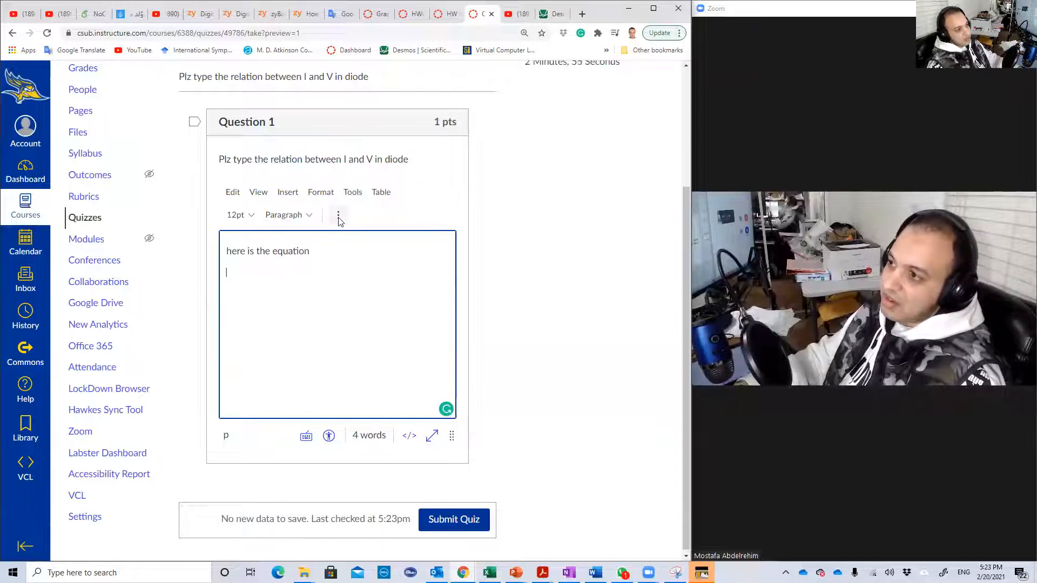
{"action": "left_click", "coordinate": [338, 215]}
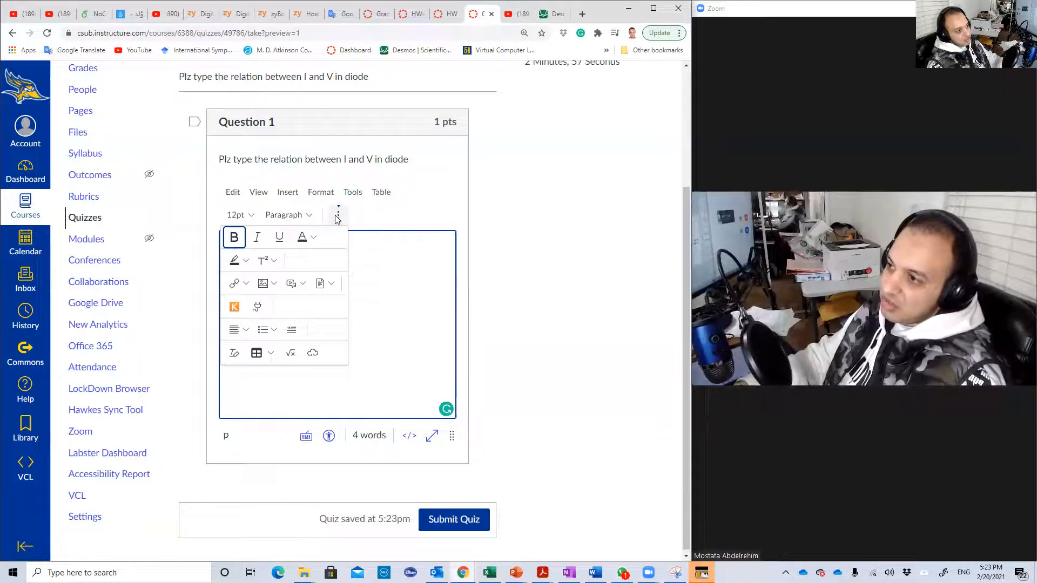
{"action": "mouse_move", "coordinate": [298, 324]}
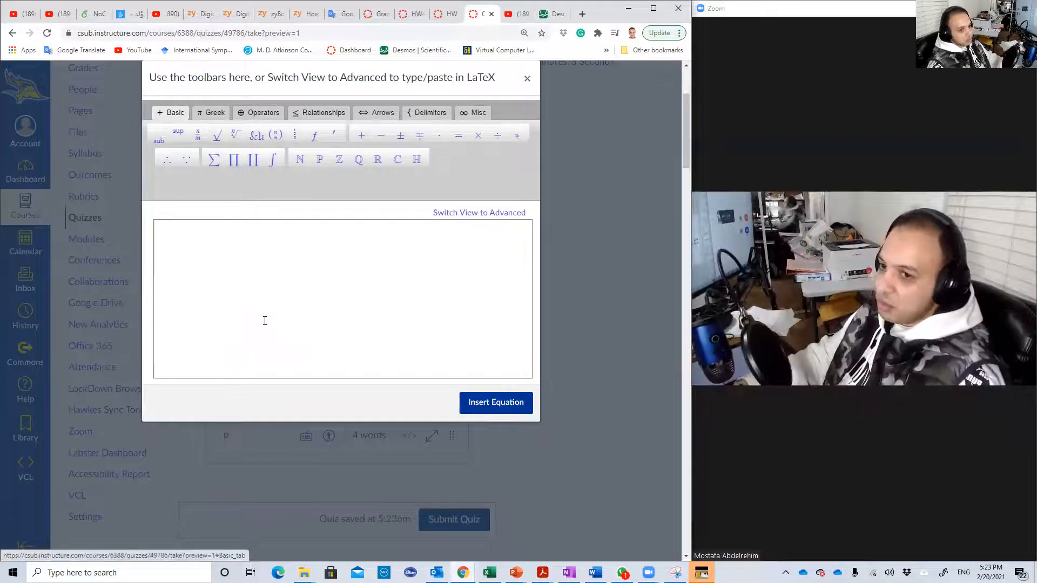
- In the equation editor, enter the start of the diode formula as I_D = I_S( )
{"action": "left_click", "coordinate": [265, 320]}
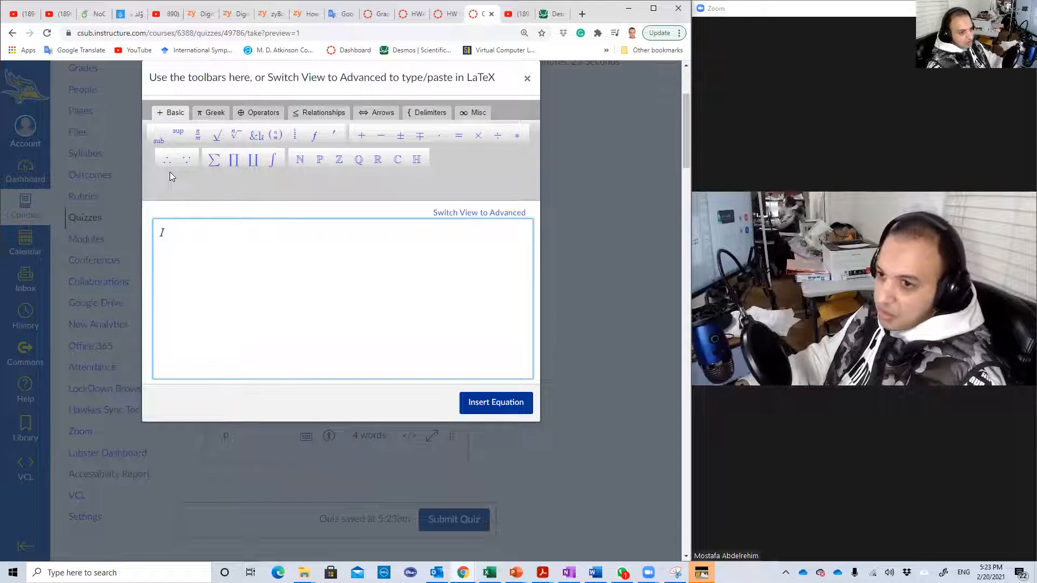
{"action": "left_click", "coordinate": [159, 141]}
{"action": "type", "text": "_D ="}
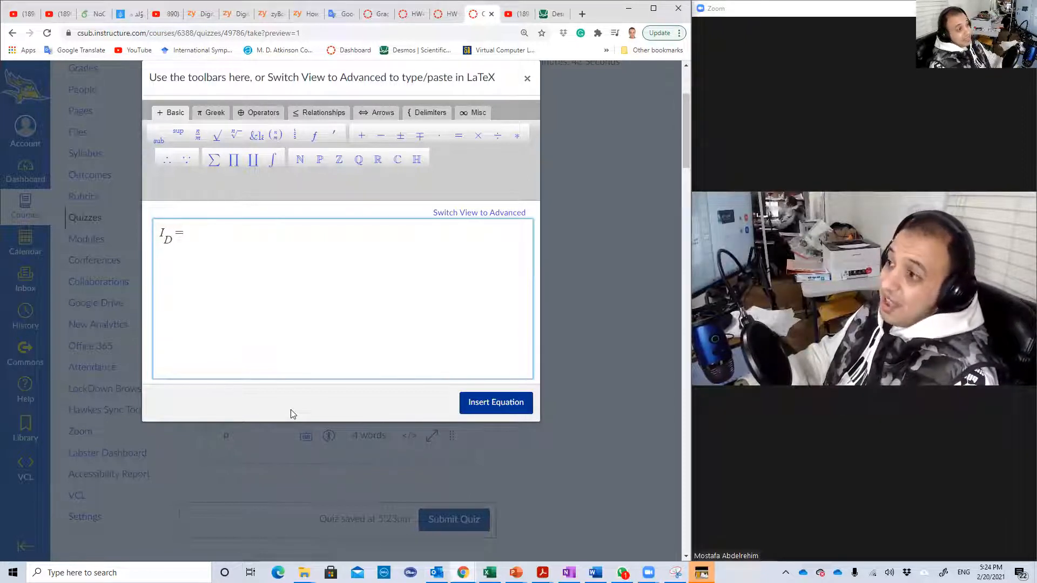
{"action": "type", "text": "I"}
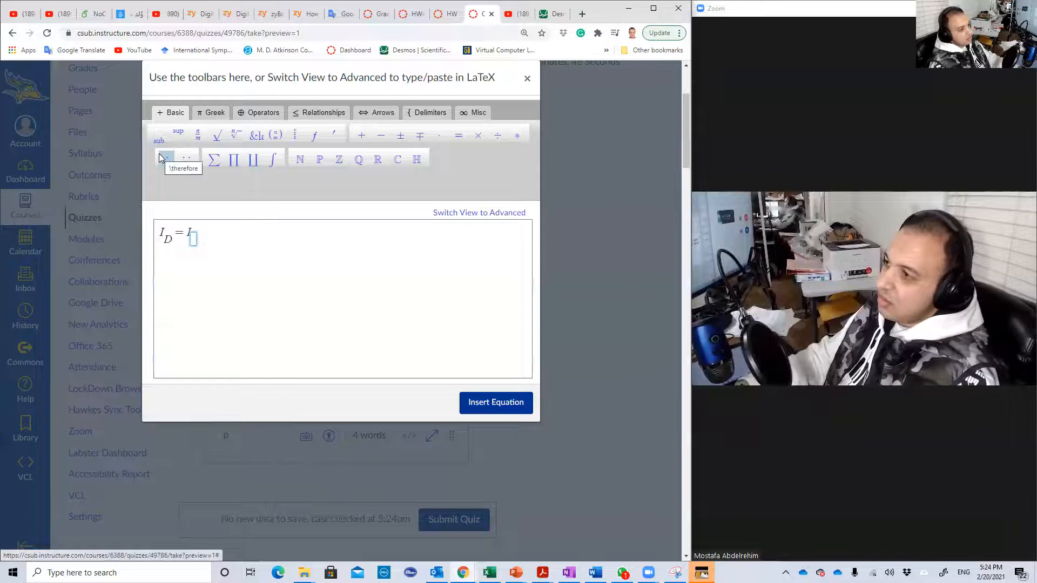
{"action": "type", "text": "S("}
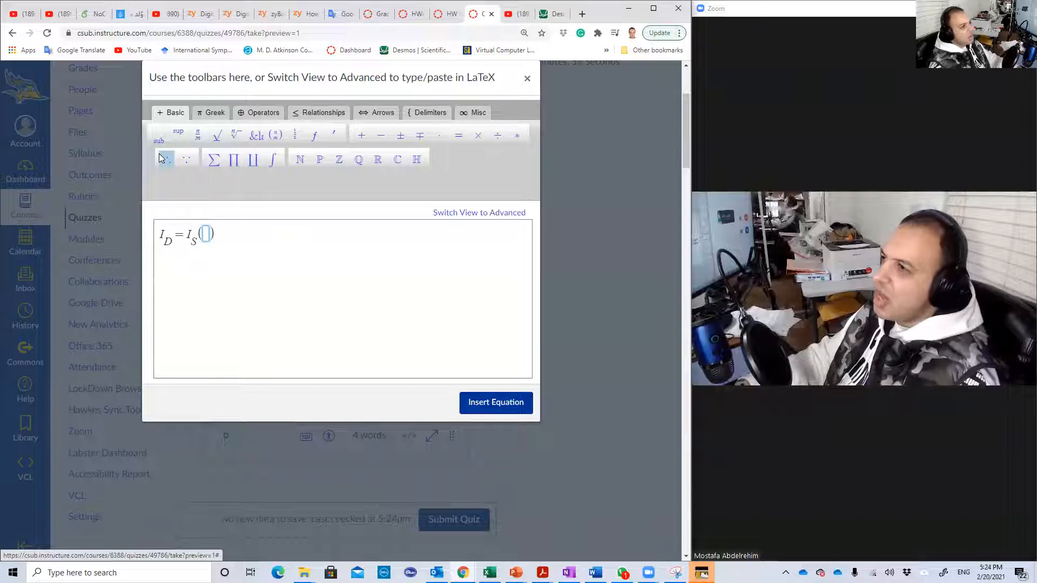
{"action": "mouse_move", "coordinate": [177, 134]}
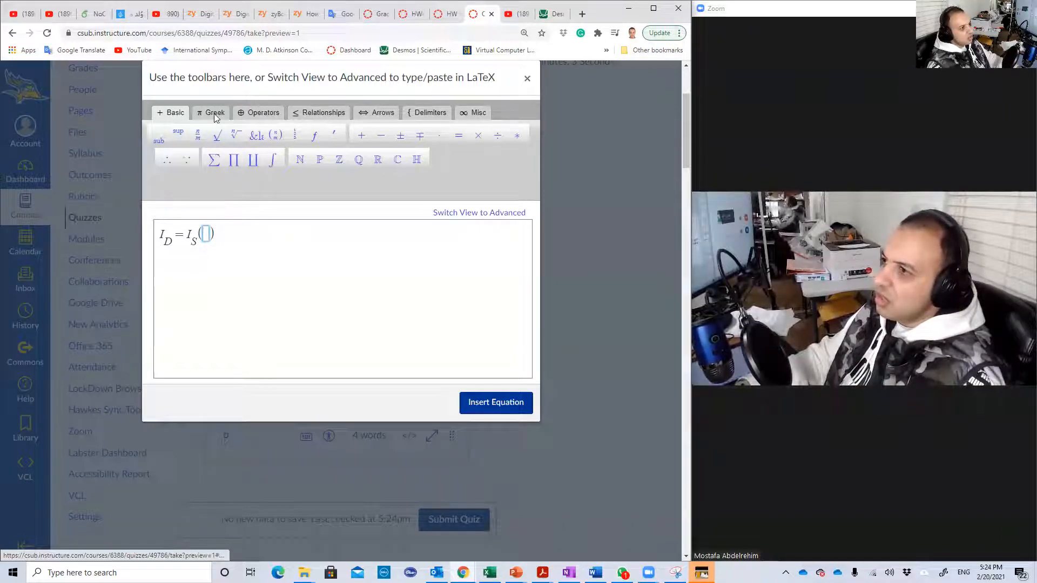
{"action": "left_click", "coordinate": [215, 112]}
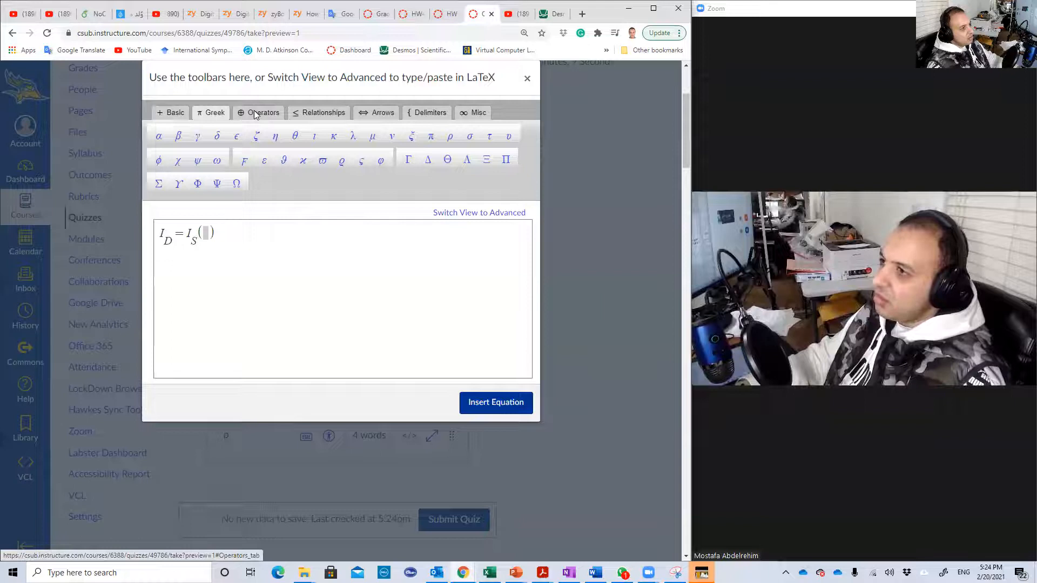
{"action": "left_click", "coordinate": [323, 113]}
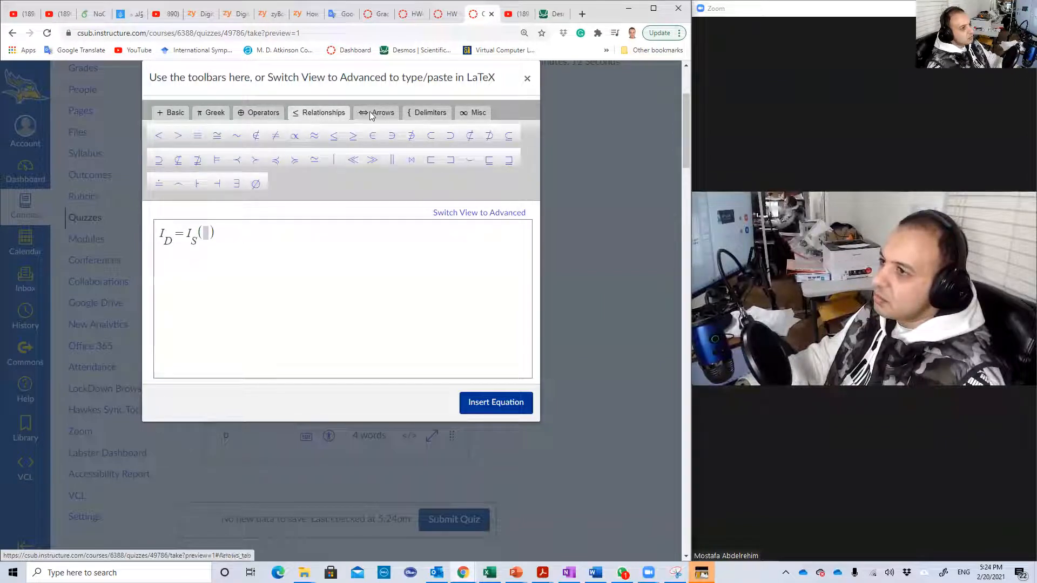
{"action": "left_click", "coordinate": [212, 112]}
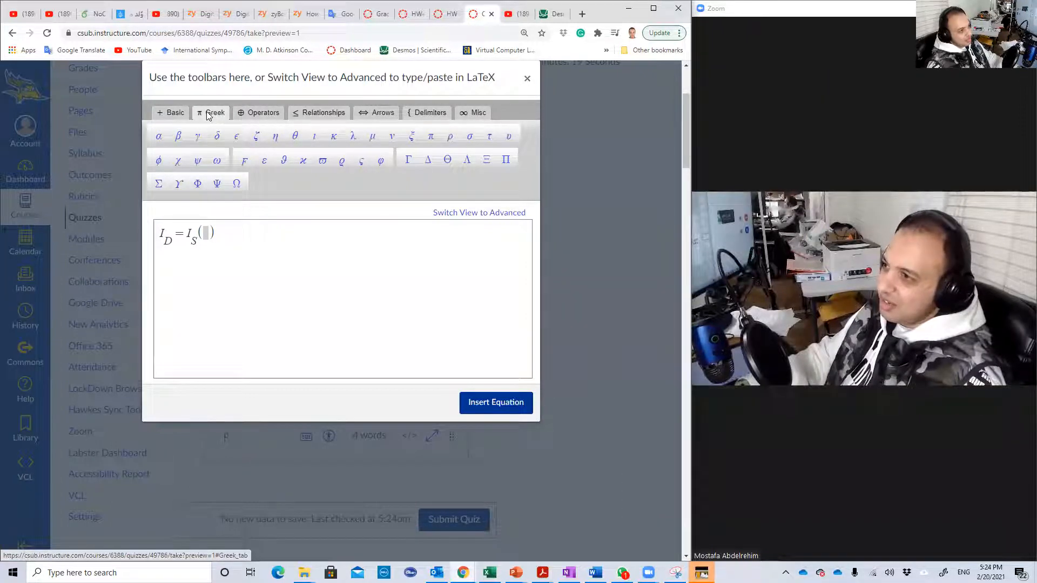
{"action": "left_click", "coordinate": [174, 112]}
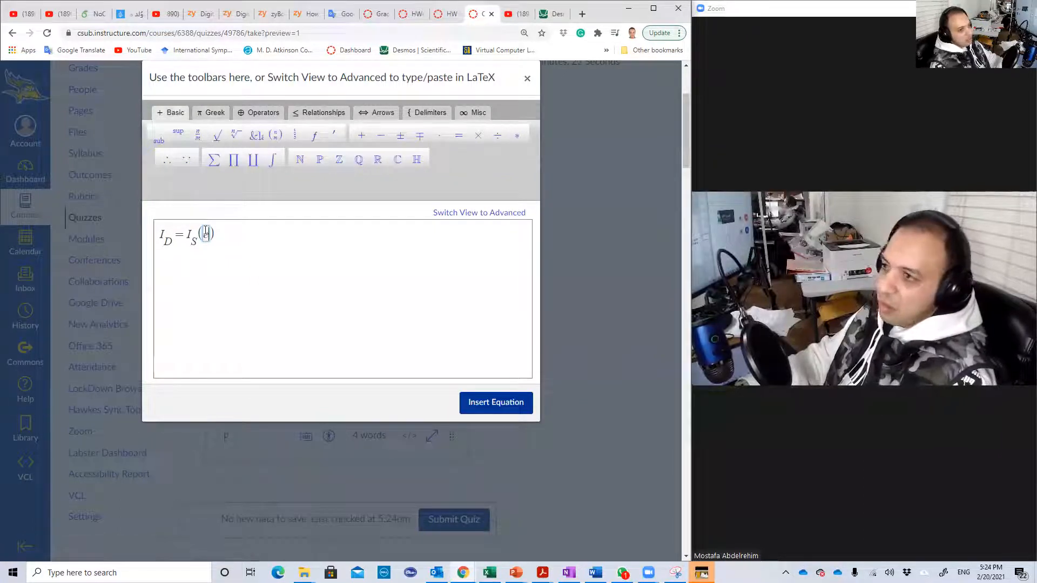
- Fill the brackets with exp(V_D/V_T) − 1 to complete I_D = I_S(exp(V_D/V_T) − 1)
{"action": "type", "text": "exp("}
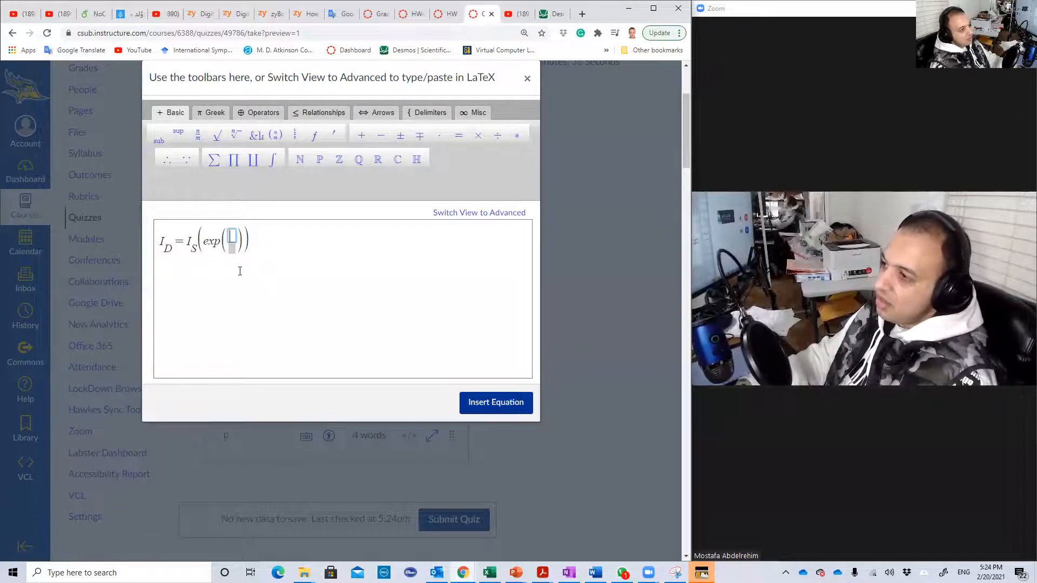
{"action": "type", "text": "V"}
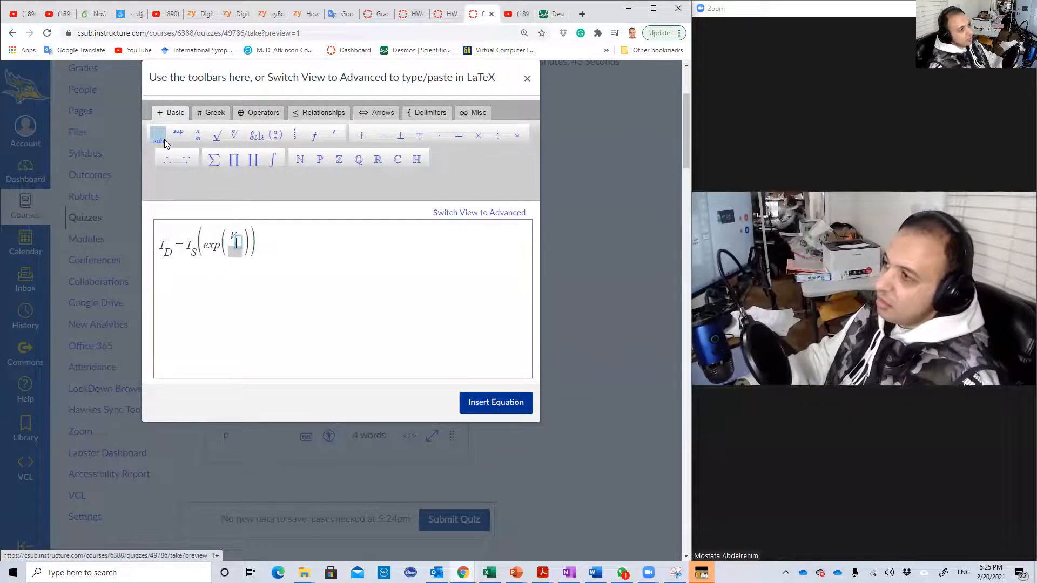
{"action": "type", "text": "S"}
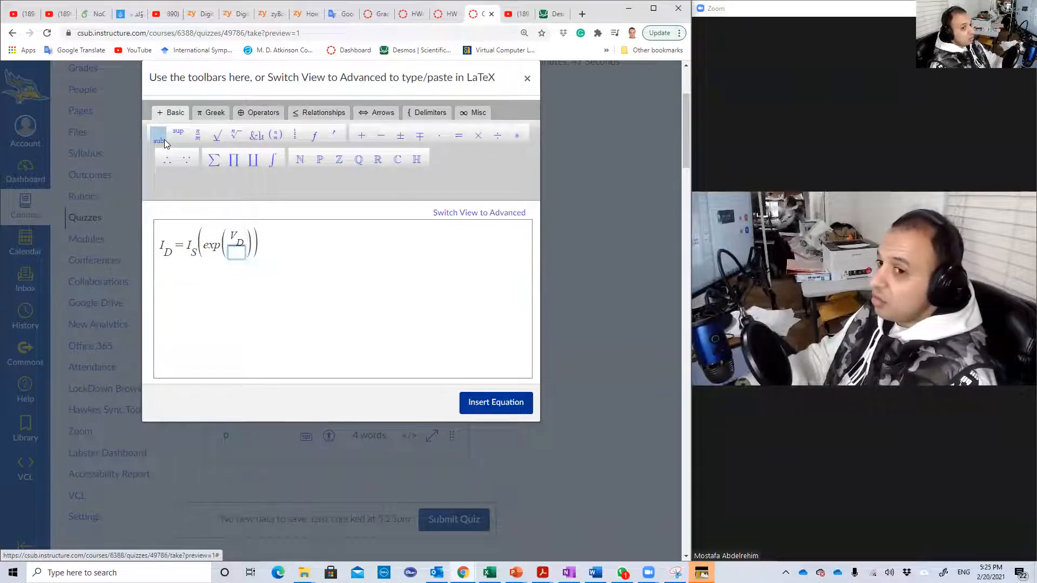
{"action": "type", "text": "V_T"}
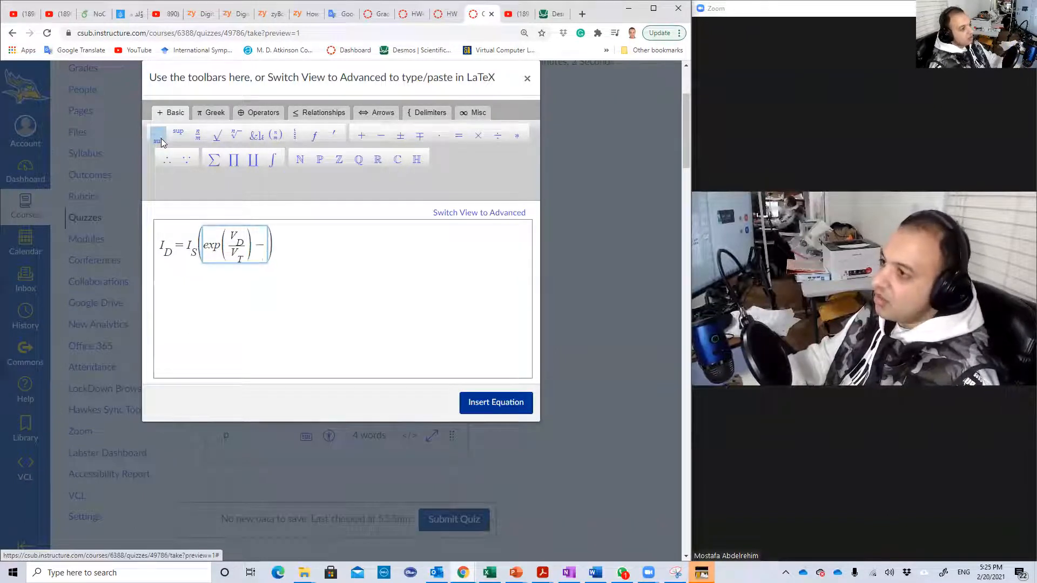
{"action": "type", "text": "1)"}
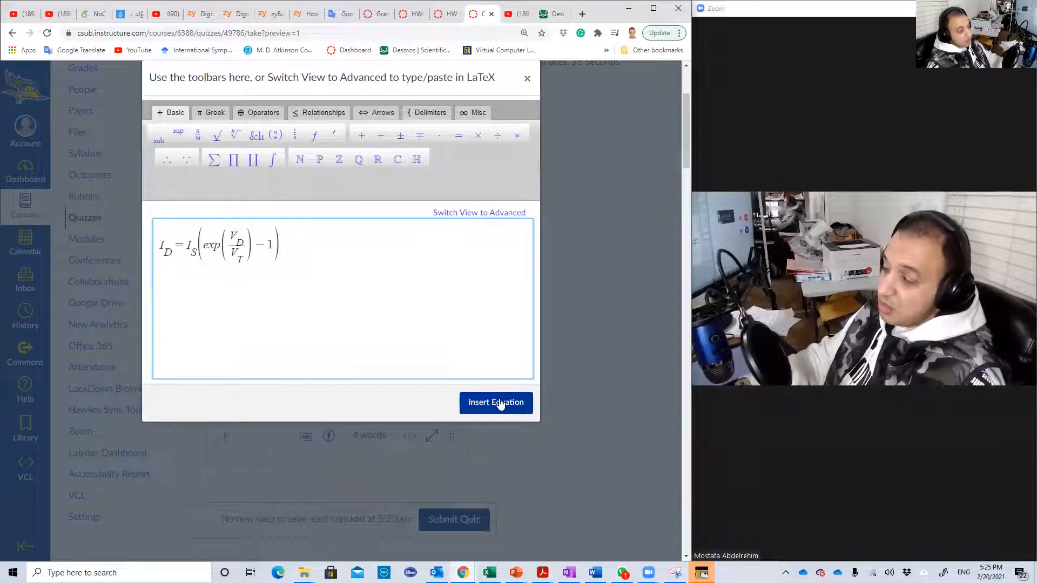
- Insert the finished diode equation into the answer below the intro line
{"action": "left_click", "coordinate": [496, 402]}
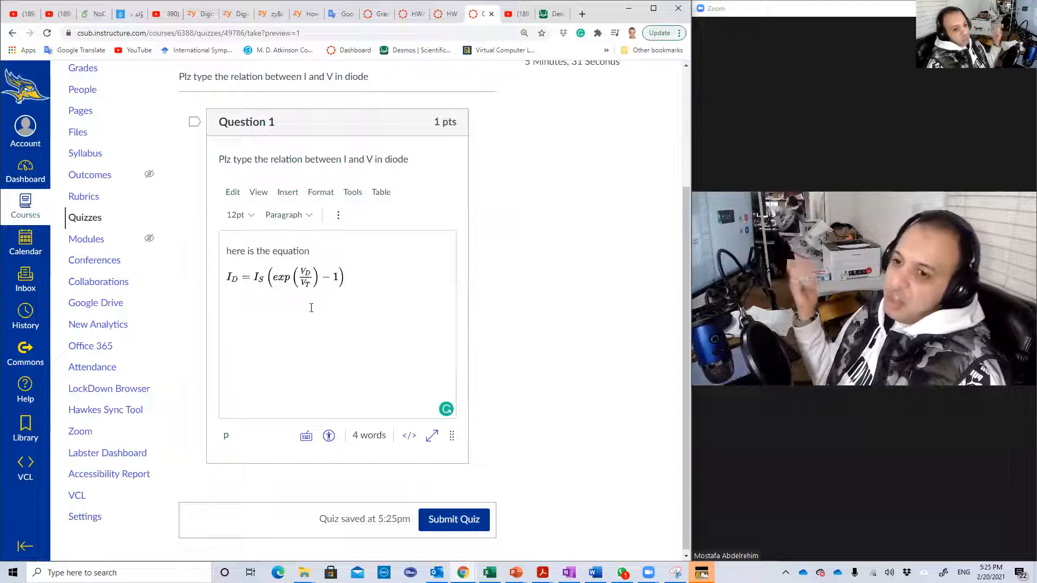
{"action": "mouse_move", "coordinate": [312, 349]}
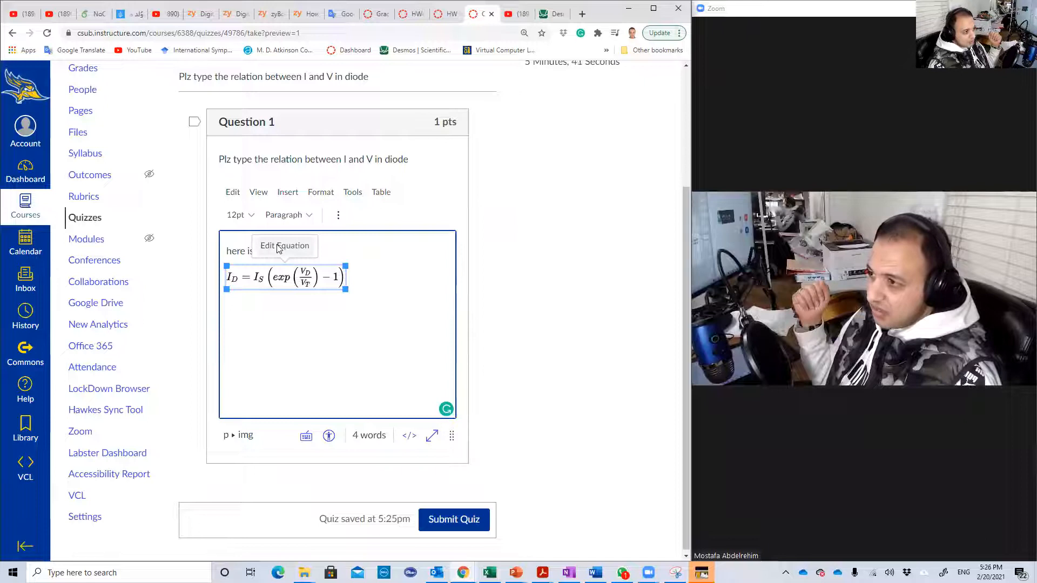
{"action": "left_click", "coordinate": [285, 246]}
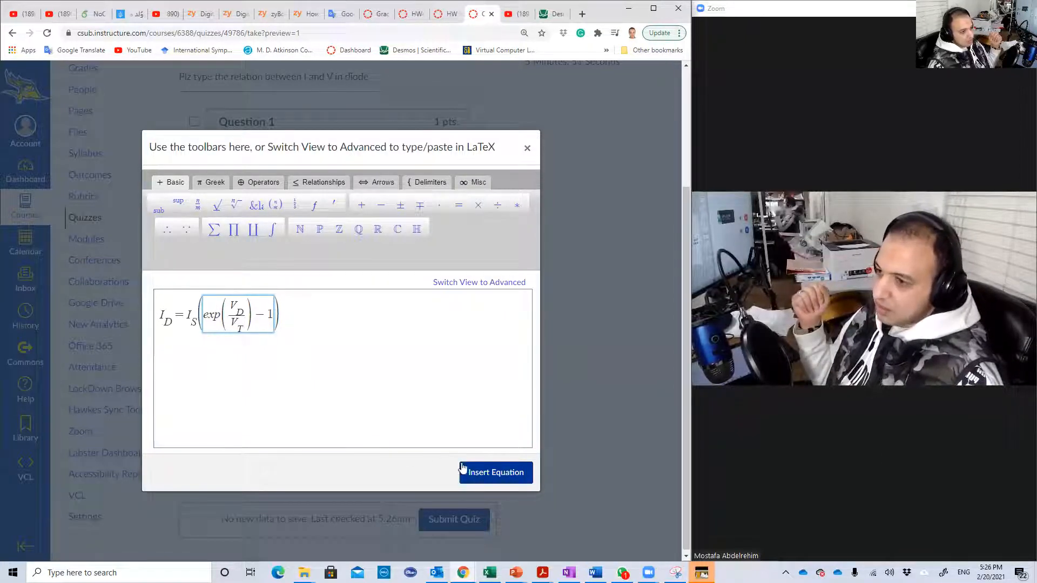
{"action": "left_click", "coordinate": [495, 473]}
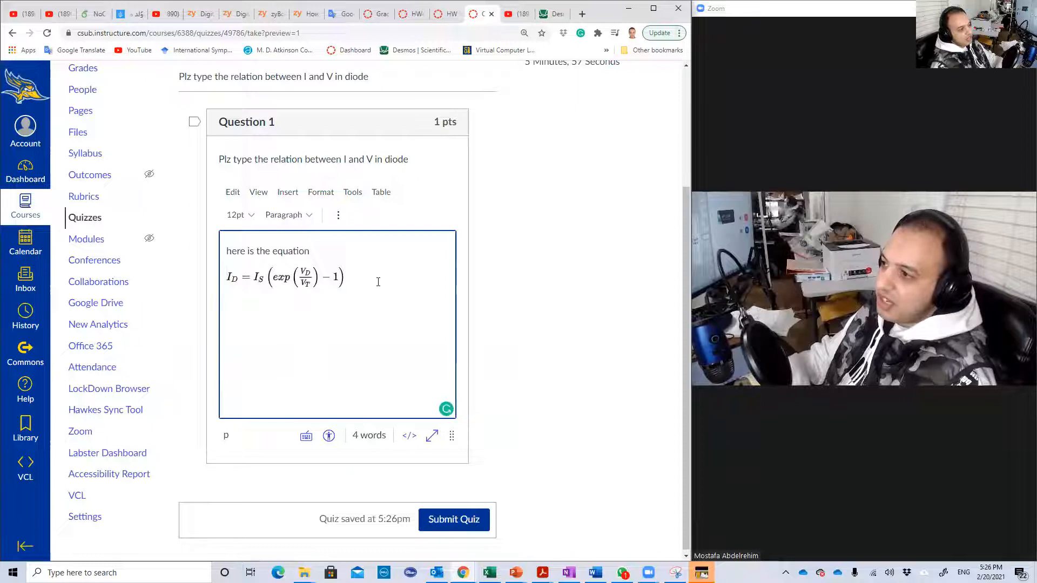
- Label the first equation I=f(V)= and start a new line reading V=f(I)= for the inverse
{"action": "type", "text": "f"}
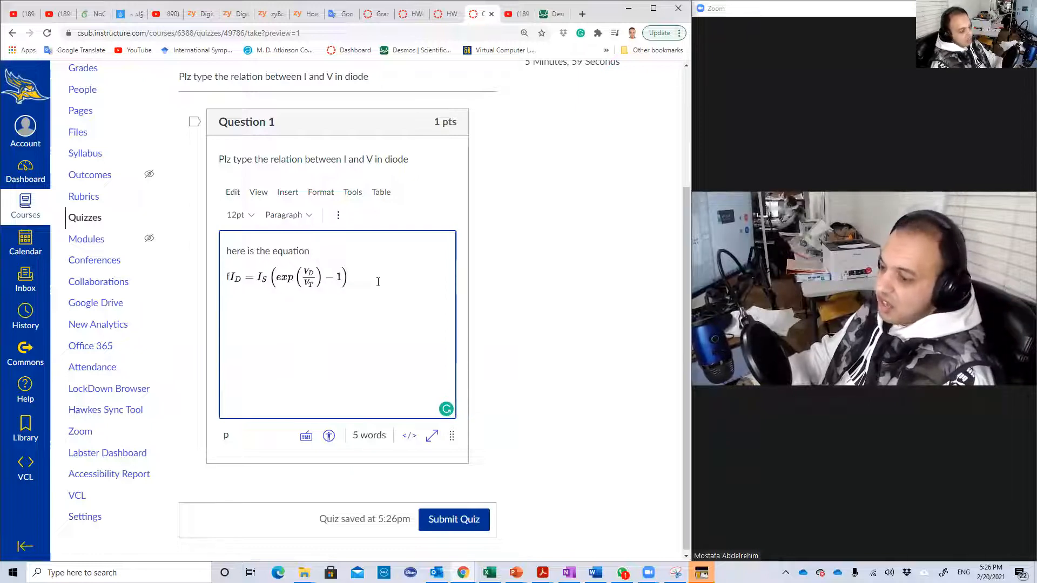
{"action": "key", "text": "Backspace"}
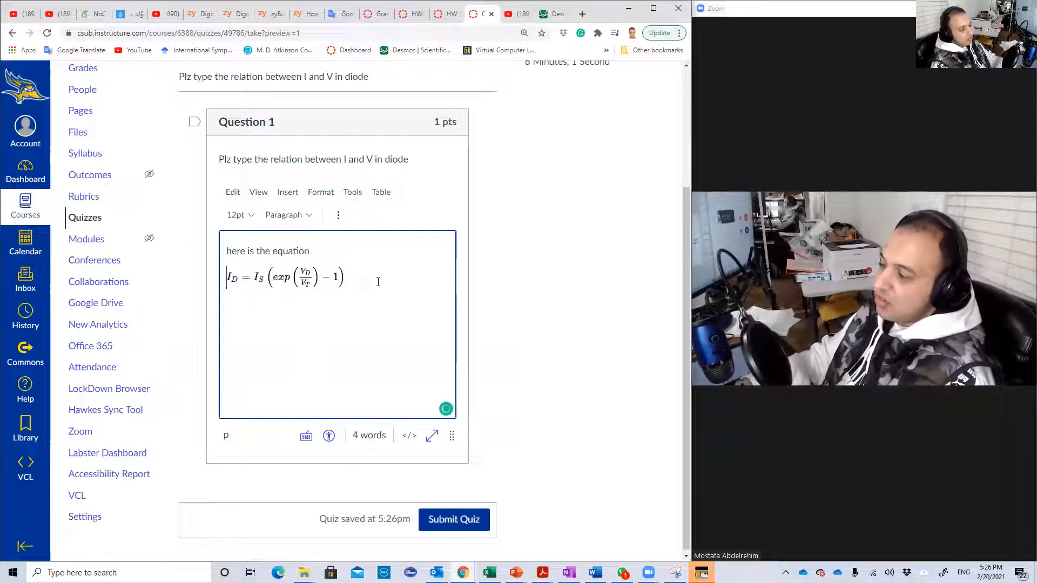
{"action": "type", "text": "I=f"}
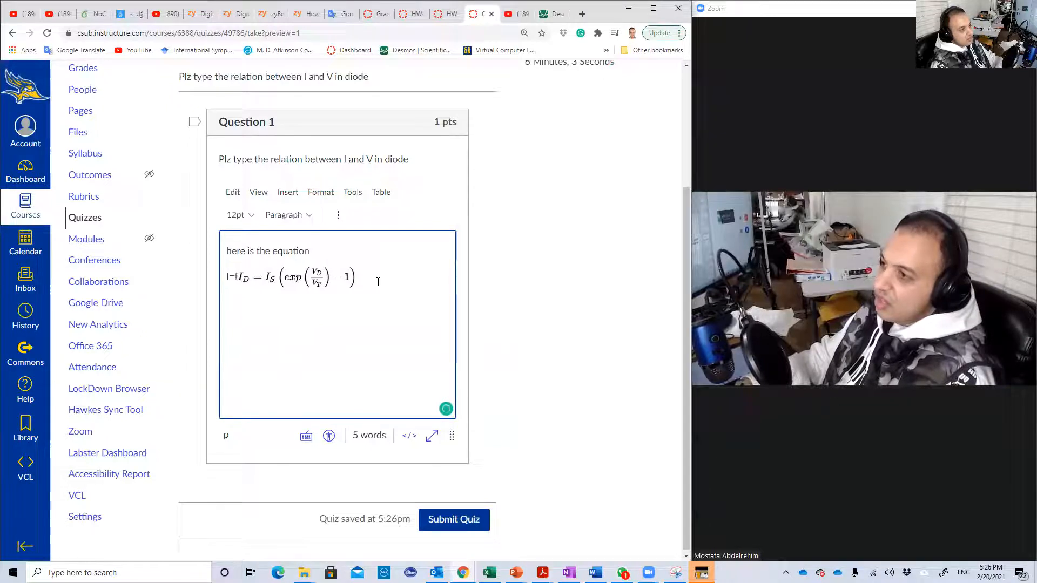
{"action": "type", "text": "f()"}
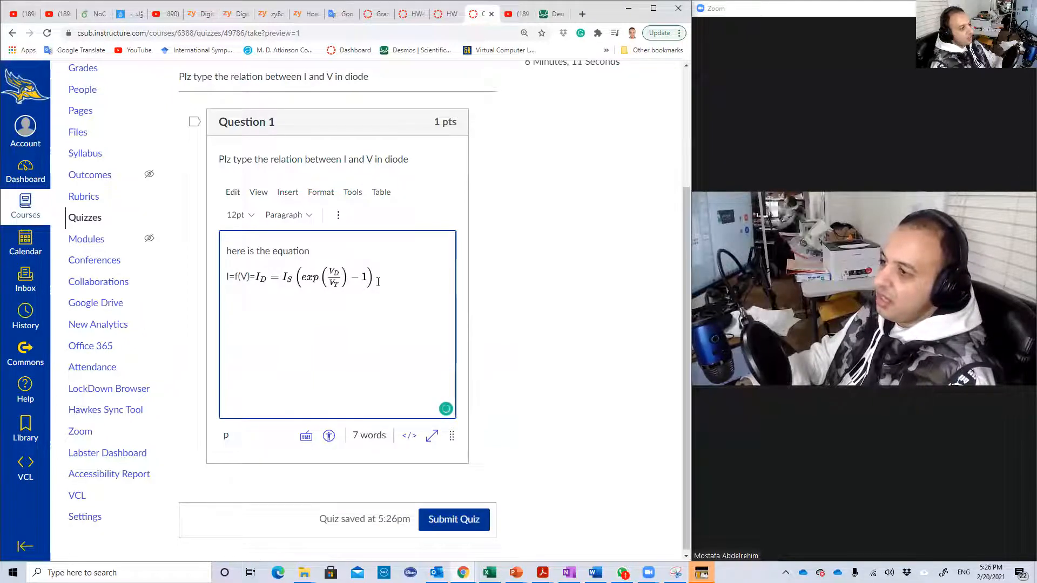
{"action": "type", "text": "V="}
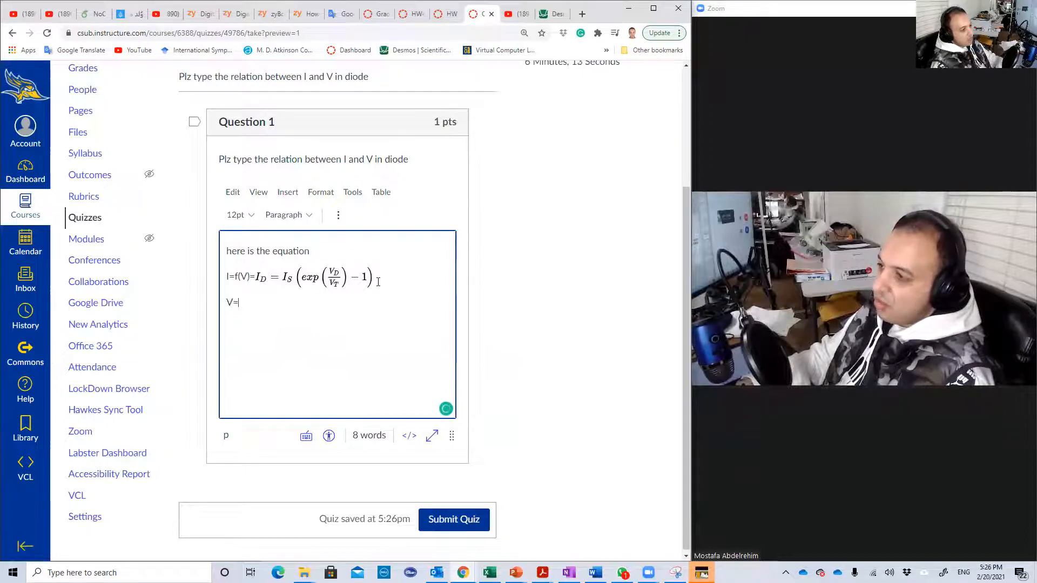
{"action": "type", "text": "f"}
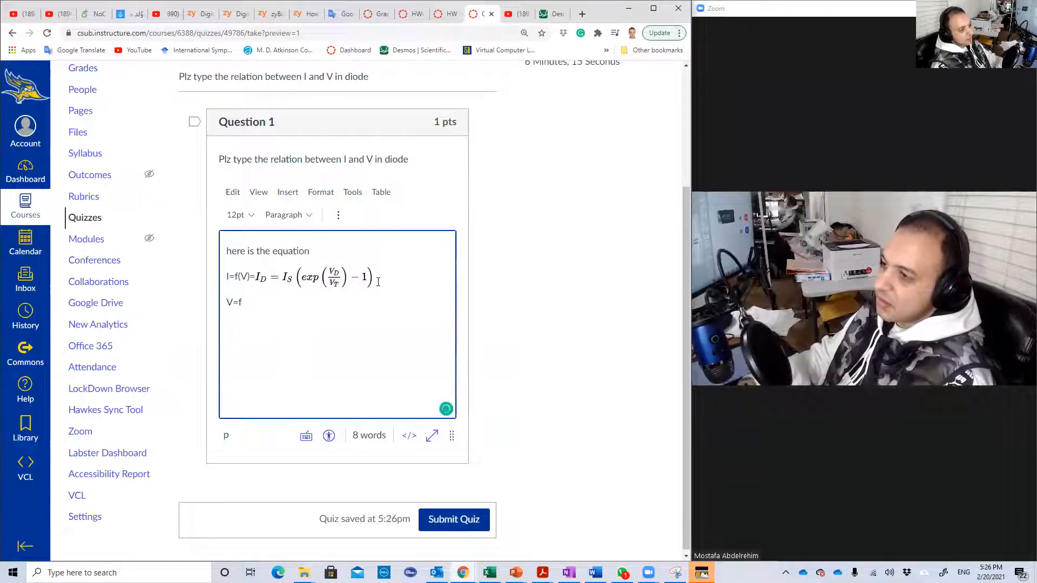
{"action": "type", "text": "()"}
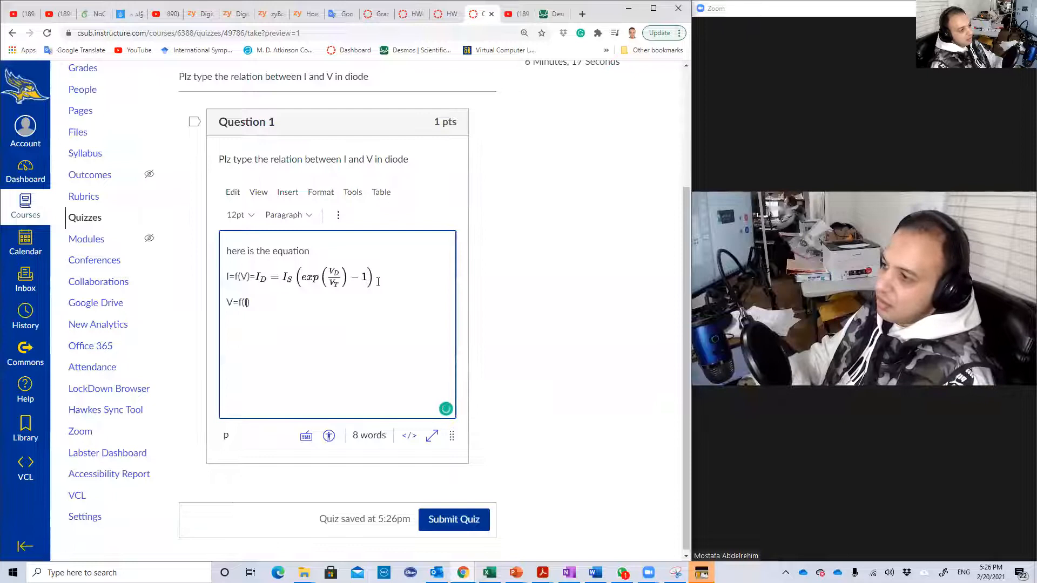
{"action": "type", "text": "I)="}
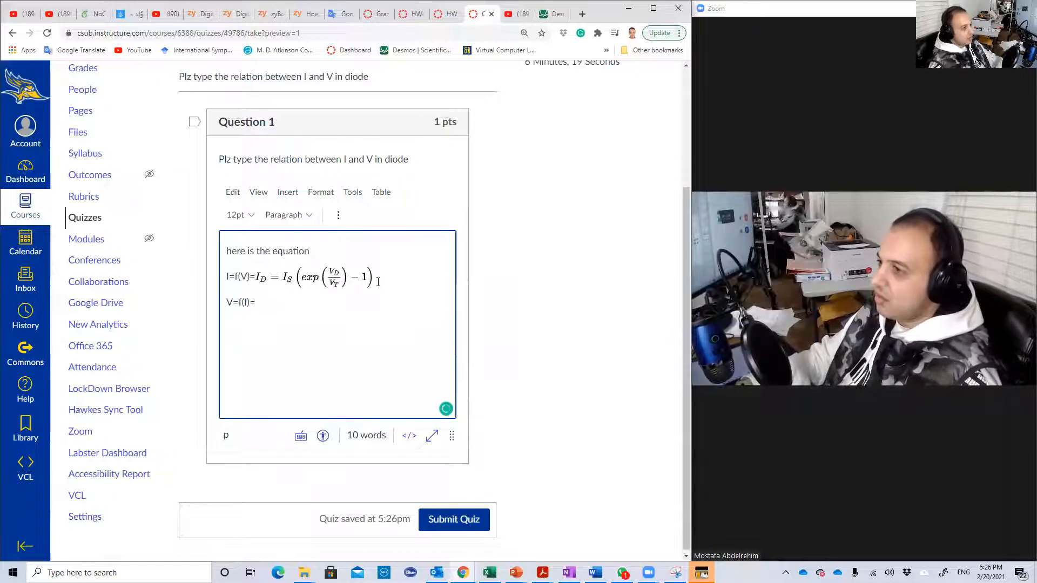
{"action": "left_click", "coordinate": [338, 215]}
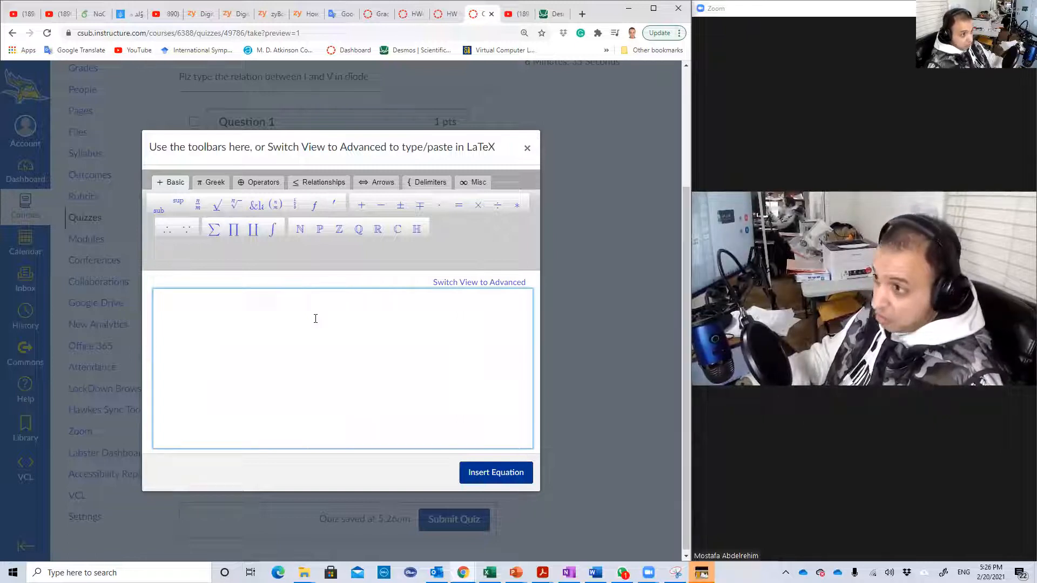
- Build the left part V_D = V_T ln with subscripted voltages in the equation editor
{"action": "type", "text": "V"}
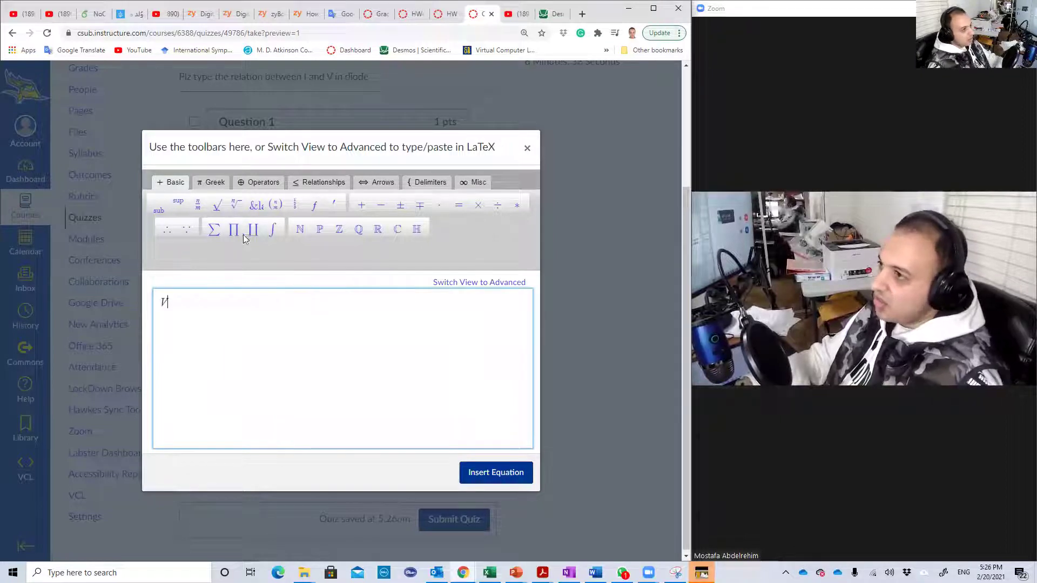
{"action": "left_click", "coordinate": [157, 209]}
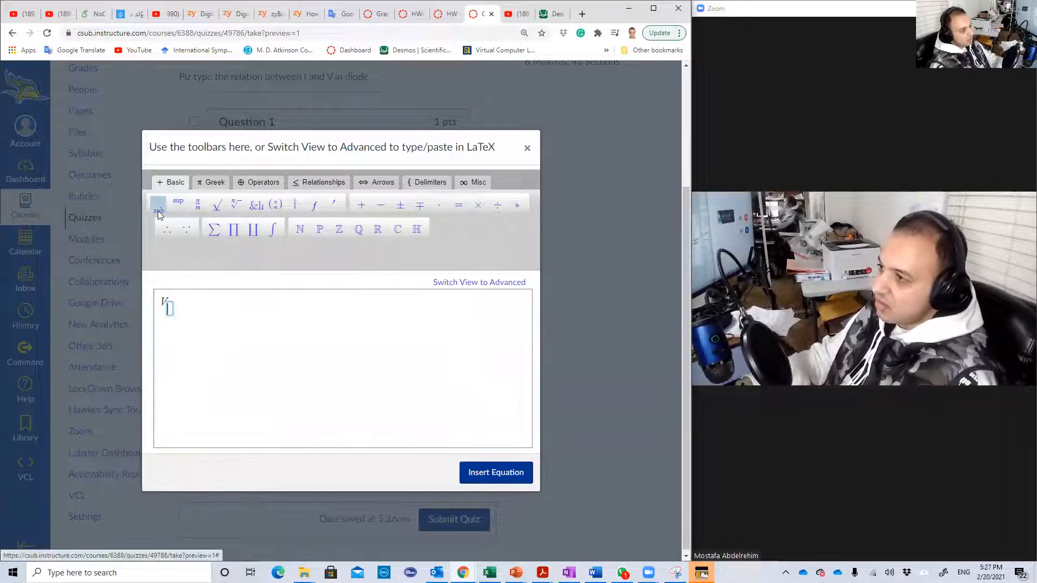
{"action": "type", "text": "D = V_"}
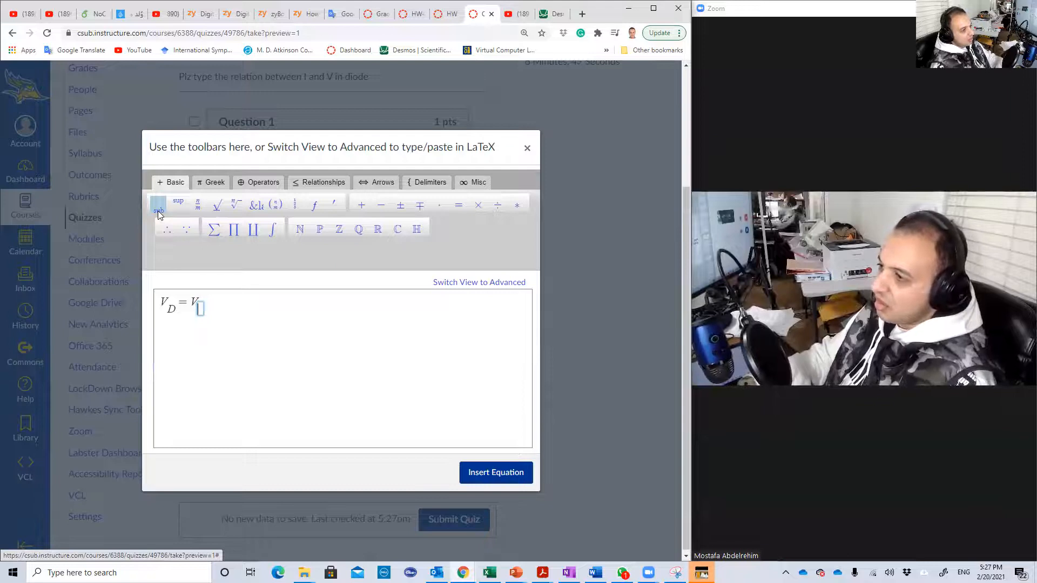
{"action": "type", "text": "T"}
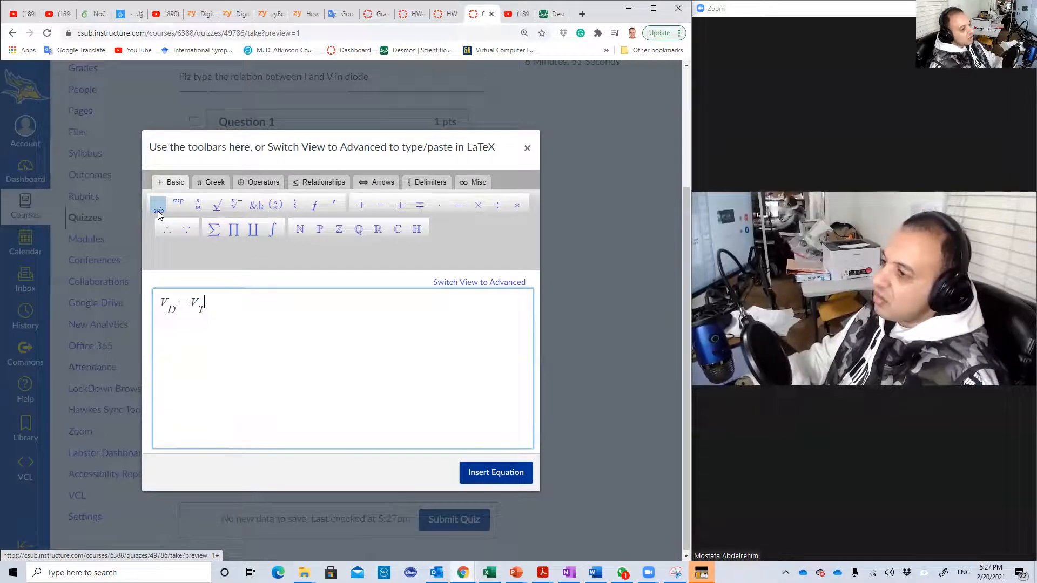
{"action": "type", "text": "ln("}
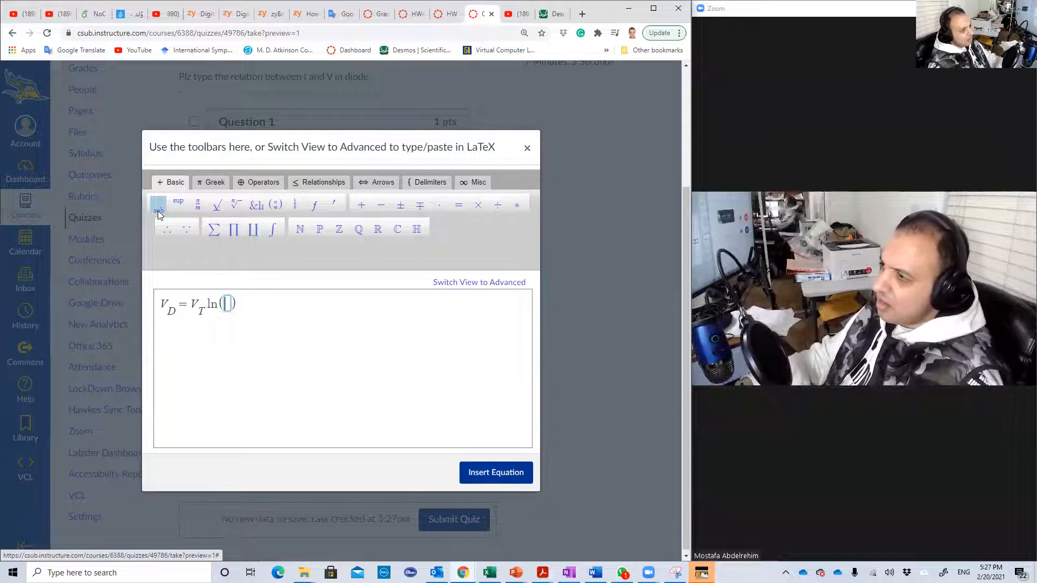
- Complete the logarithm as ln(I_D/I_S + 1) with a fraction of subscripted currents
{"action": "left_click", "coordinate": [177, 204]}
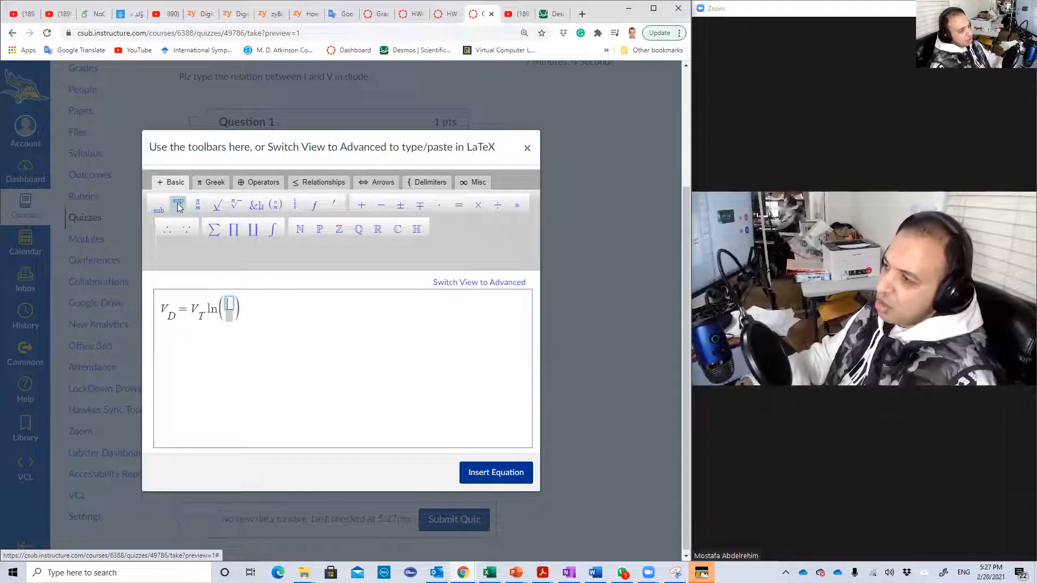
{"action": "type", "text": "I"}
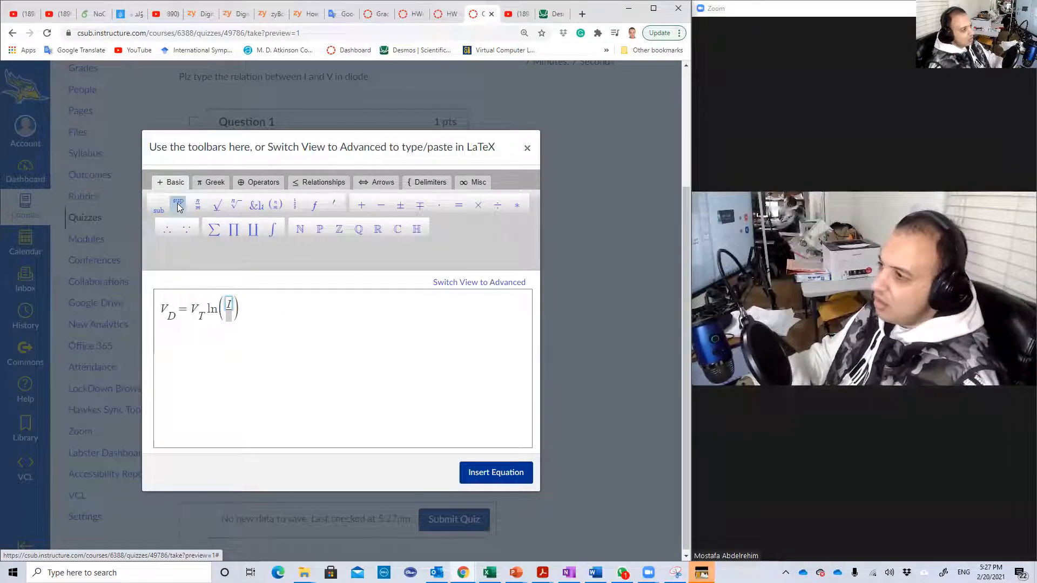
{"action": "left_click", "coordinate": [158, 208]}
{"action": "type", "text": "_D/I_"}
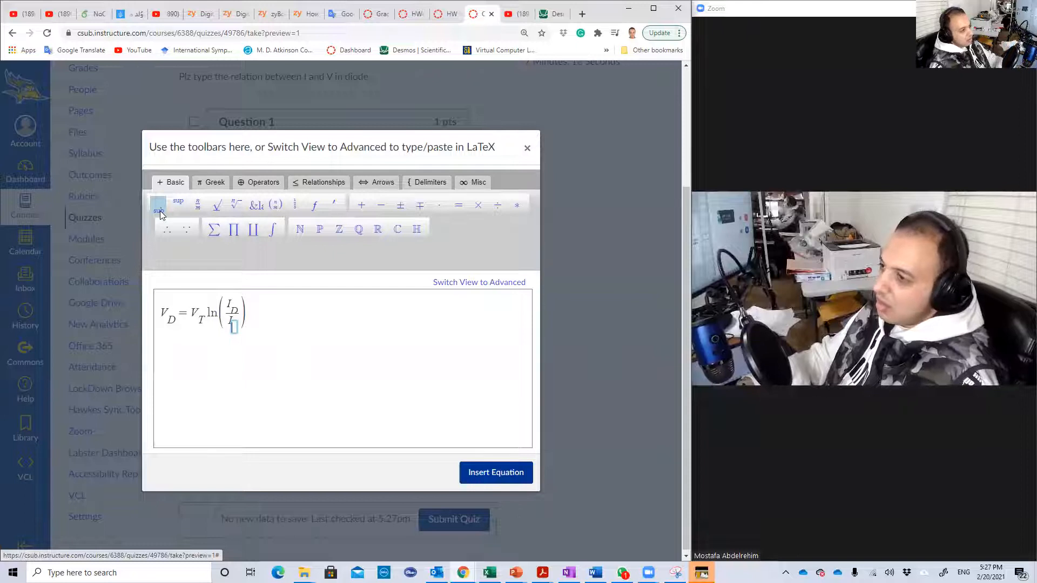
{"action": "type", "text": "S +"}
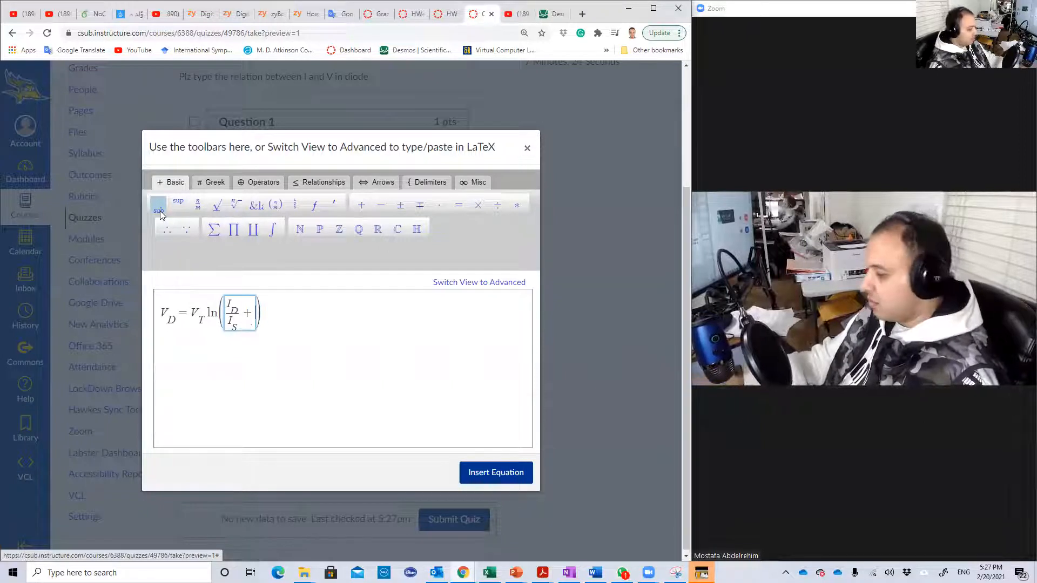
{"action": "type", "text": "1)"}
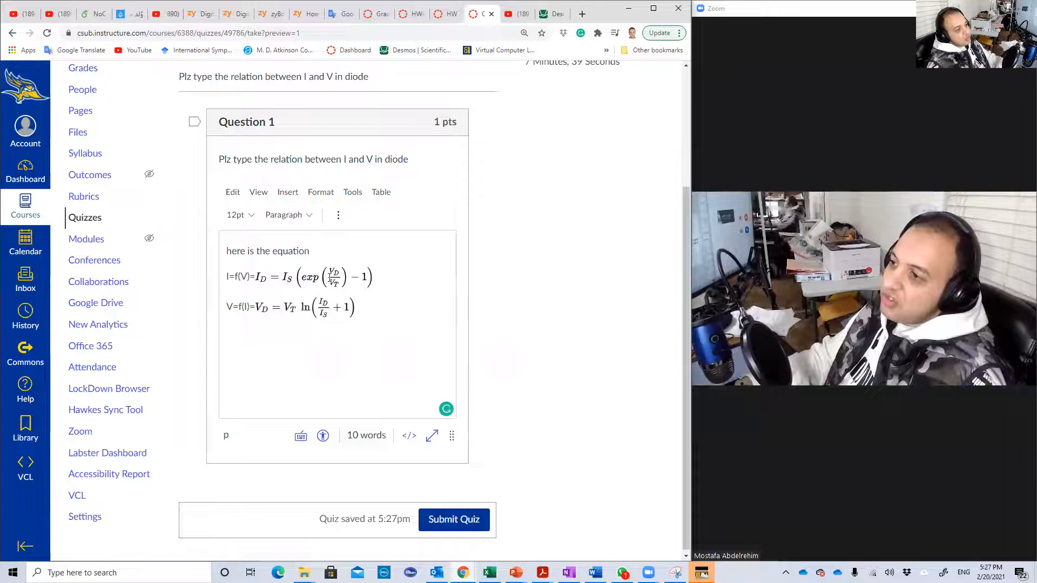
- Copy the diode current equation onto a third line and reopen the copy for editing
{"action": "left_click", "coordinate": [313, 277]}
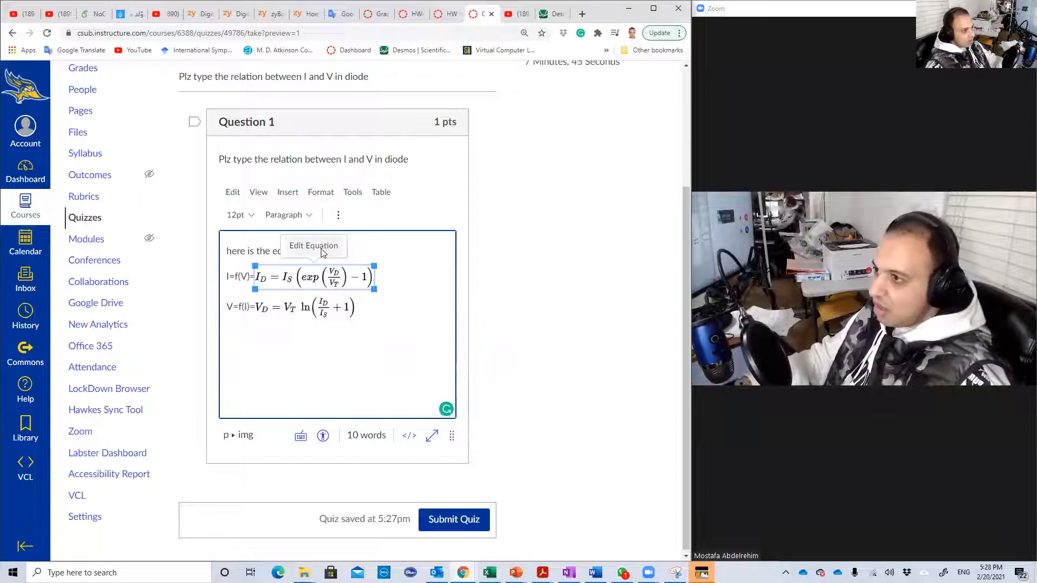
{"action": "right_click", "coordinate": [314, 276]}
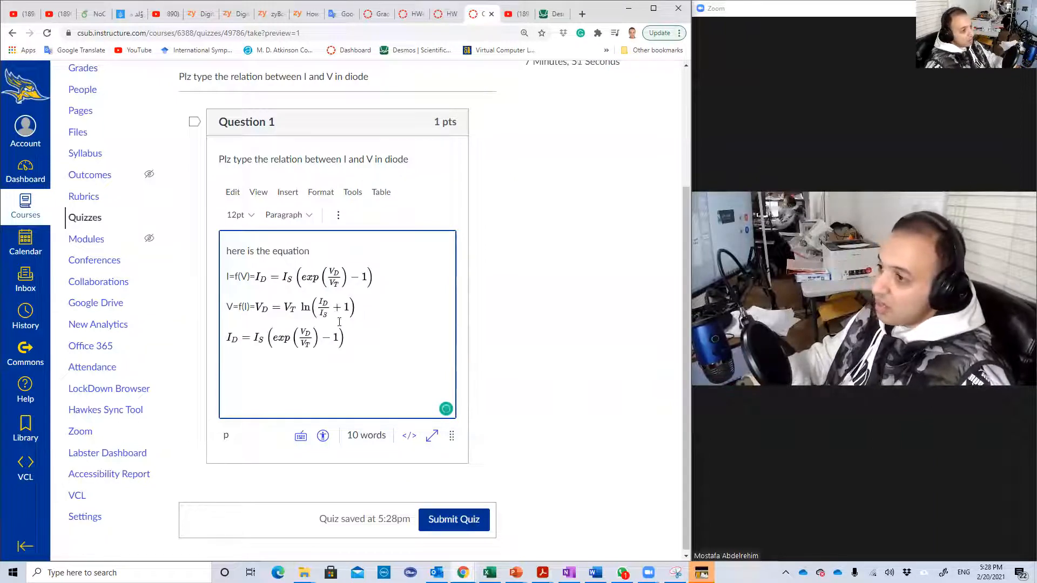
{"action": "left_click", "coordinate": [285, 338]}
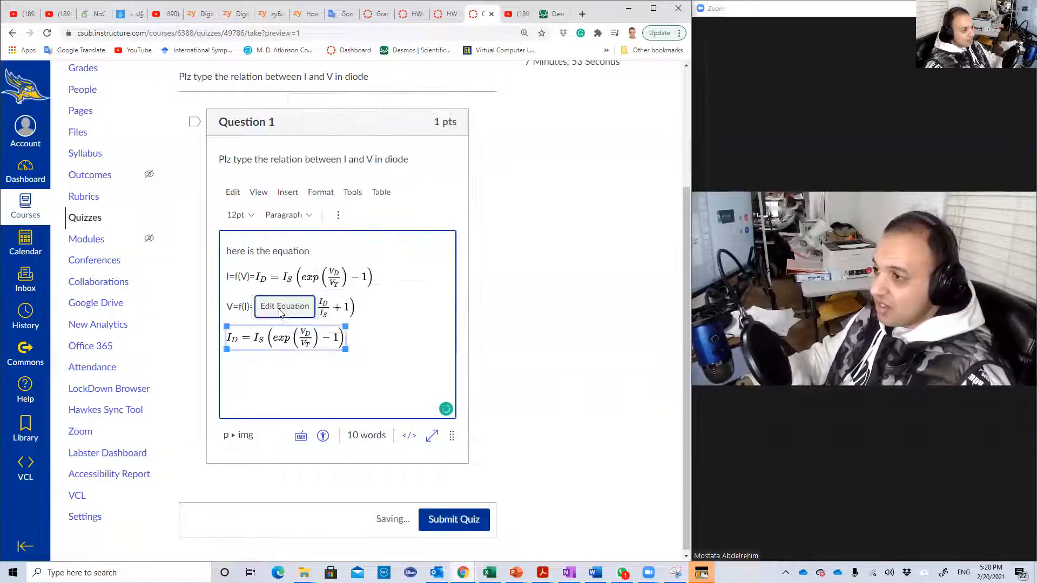
{"action": "left_click", "coordinate": [284, 307]}
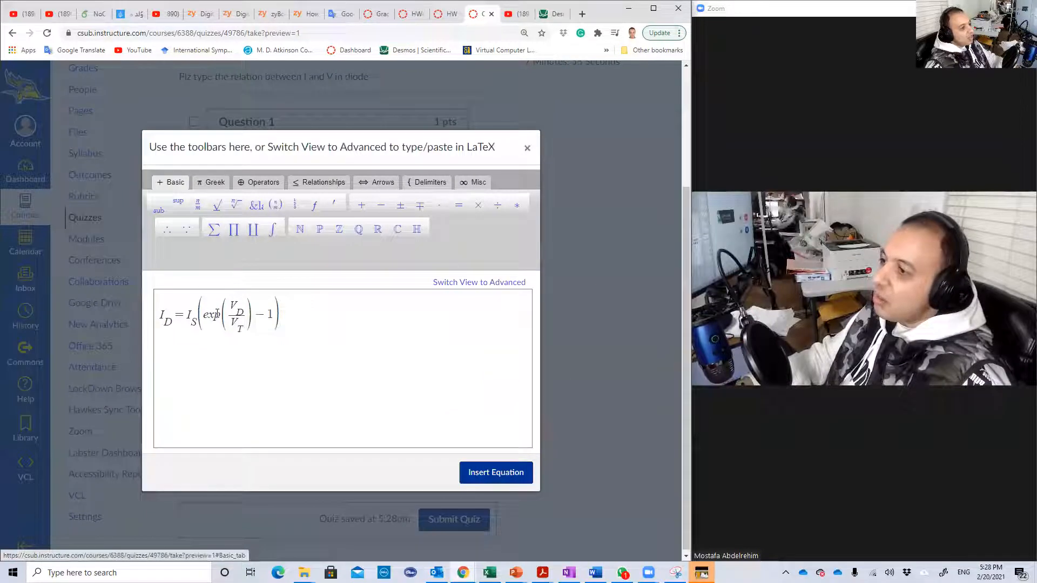
- Rewrite the copy as I_D = I_S(e^(V_D/V_T) − 1) and insert it into the answer
{"action": "double_click", "coordinate": [211, 314]}
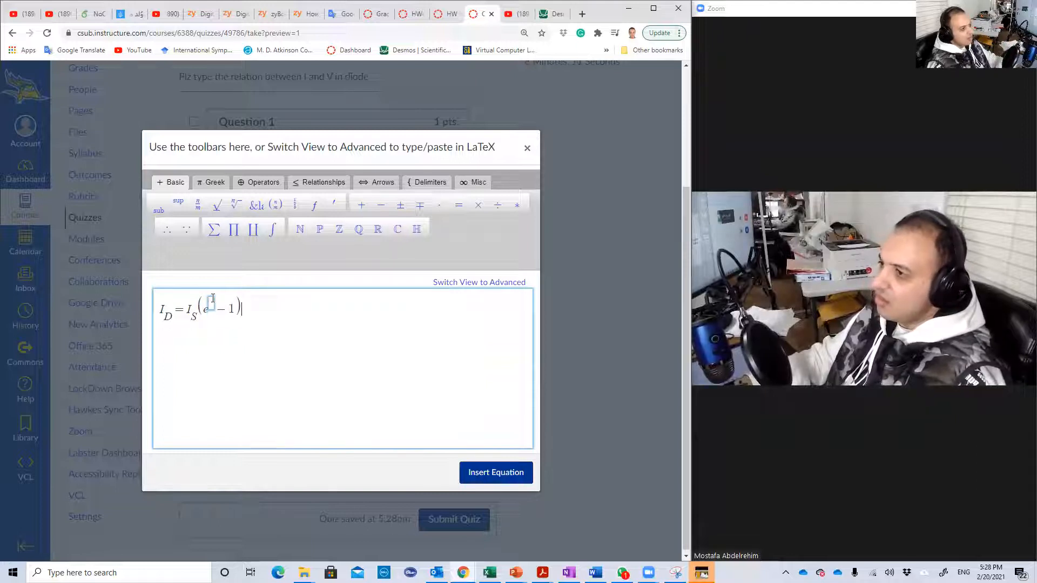
{"action": "left_click", "coordinate": [197, 206]}
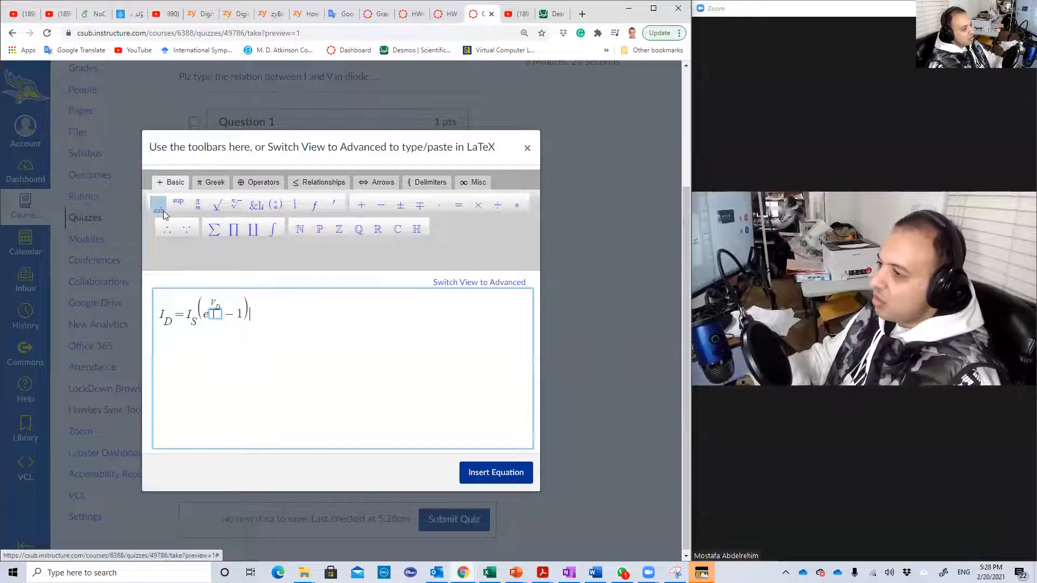
{"action": "type", "text": "V"}
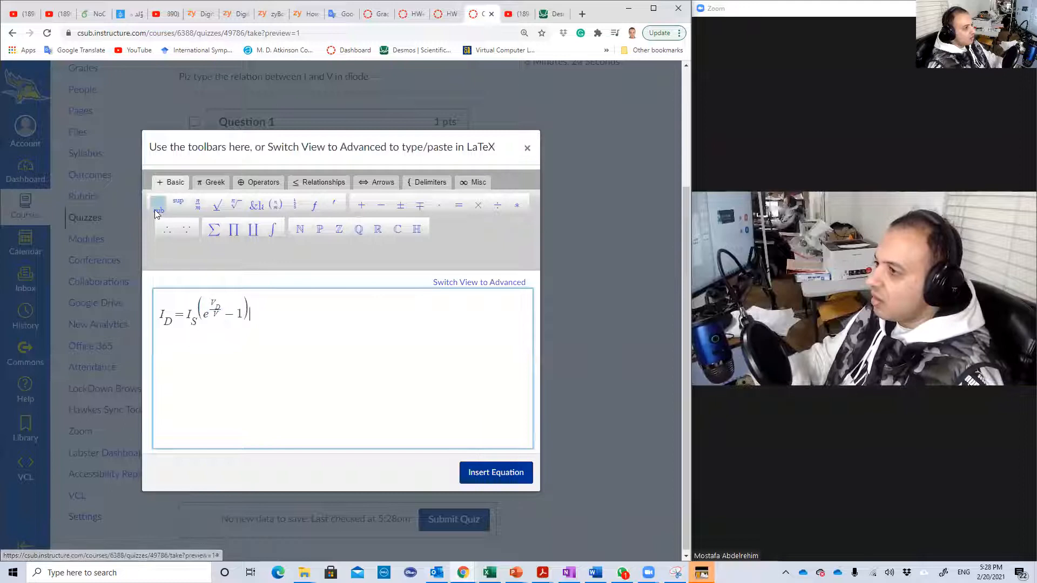
{"action": "left_click", "coordinate": [158, 210]}
{"action": "type", "text": "_T"}
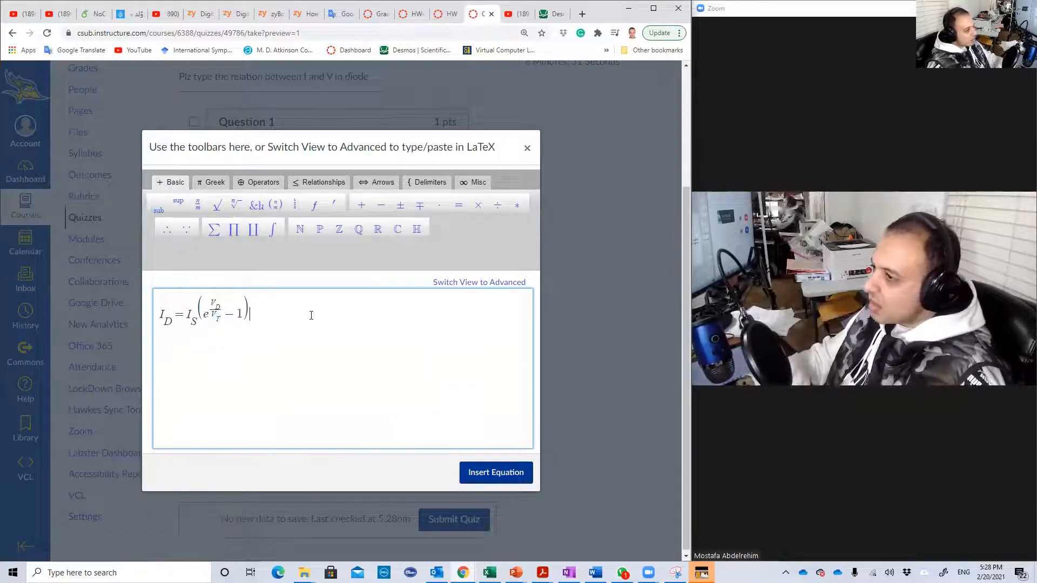
{"action": "left_click", "coordinate": [495, 473]}
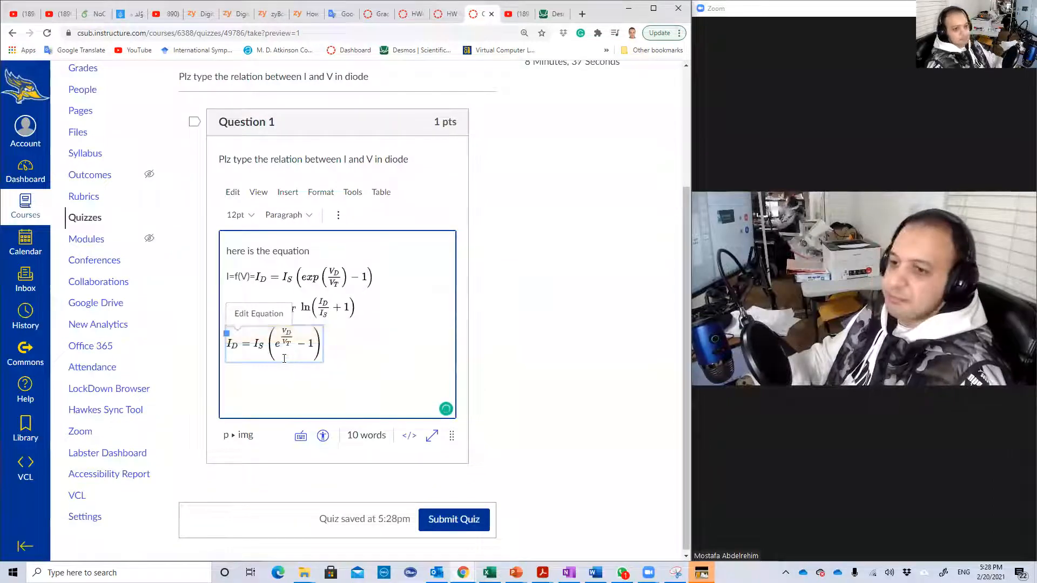
- Add a fourth line reading 'another' below the three equations
{"action": "left_click", "coordinate": [330, 277]}
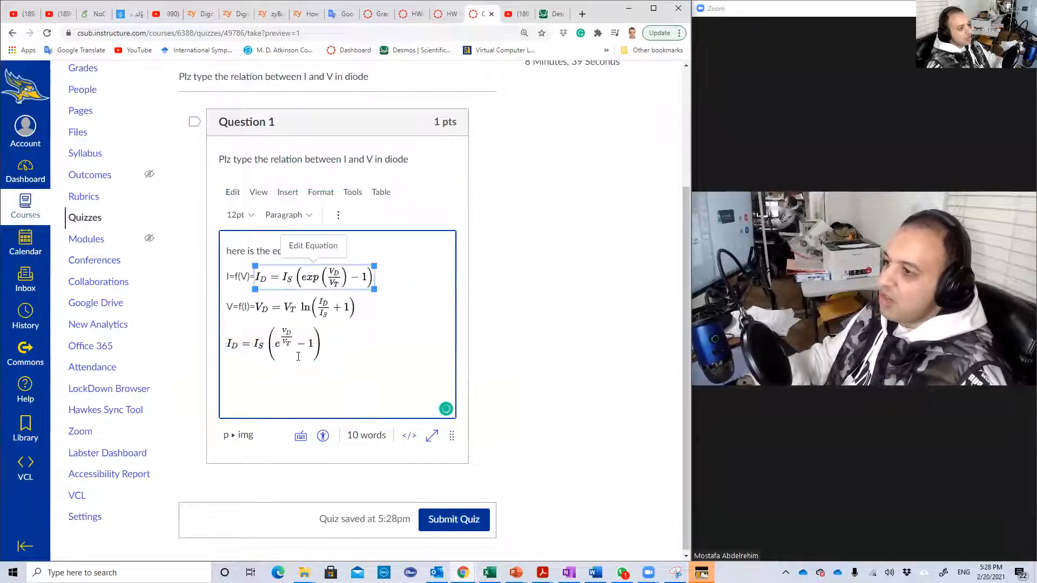
{"action": "left_click", "coordinate": [305, 307]}
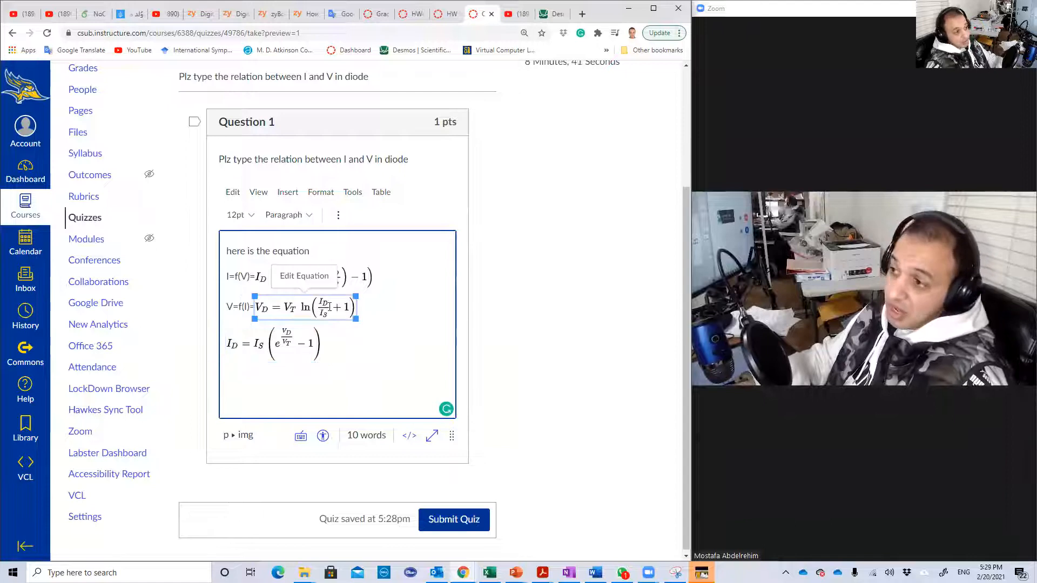
{"action": "mouse_move", "coordinate": [327, 318]}
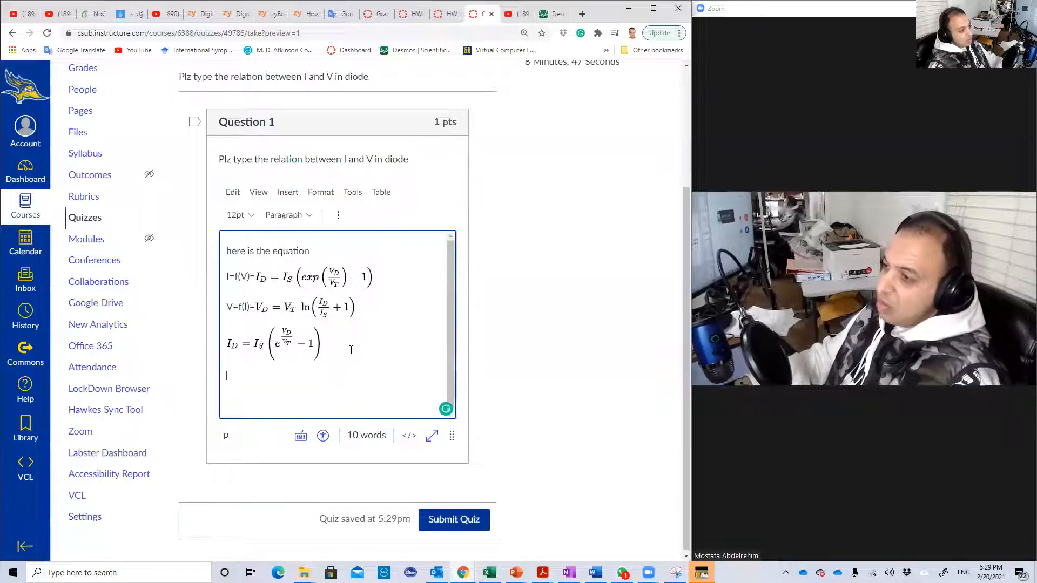
{"action": "type", "text": "another"}
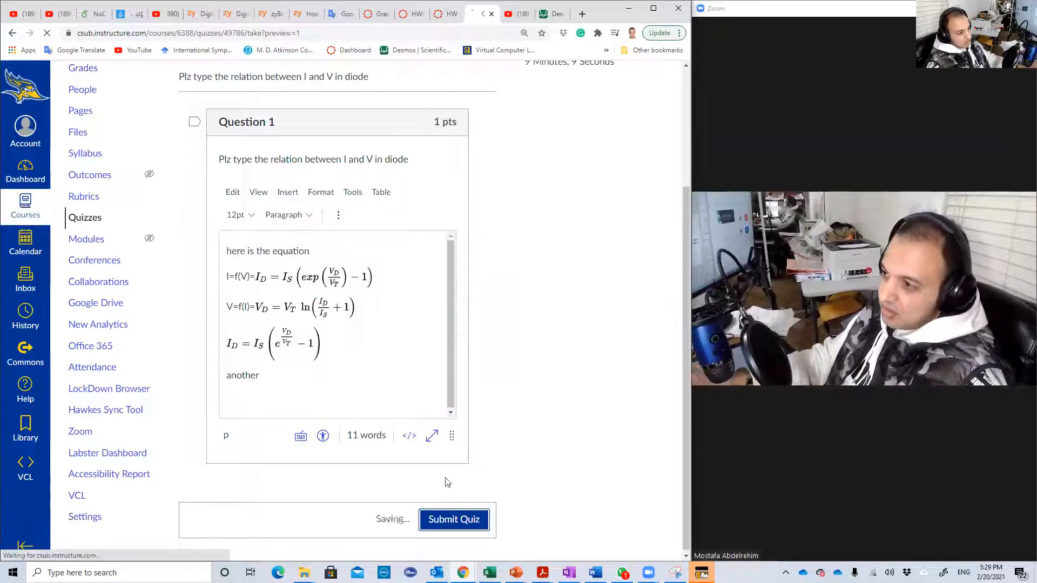
- Submit the quiz and scroll to the submitted Question 1 answer
{"action": "left_click", "coordinate": [454, 520]}
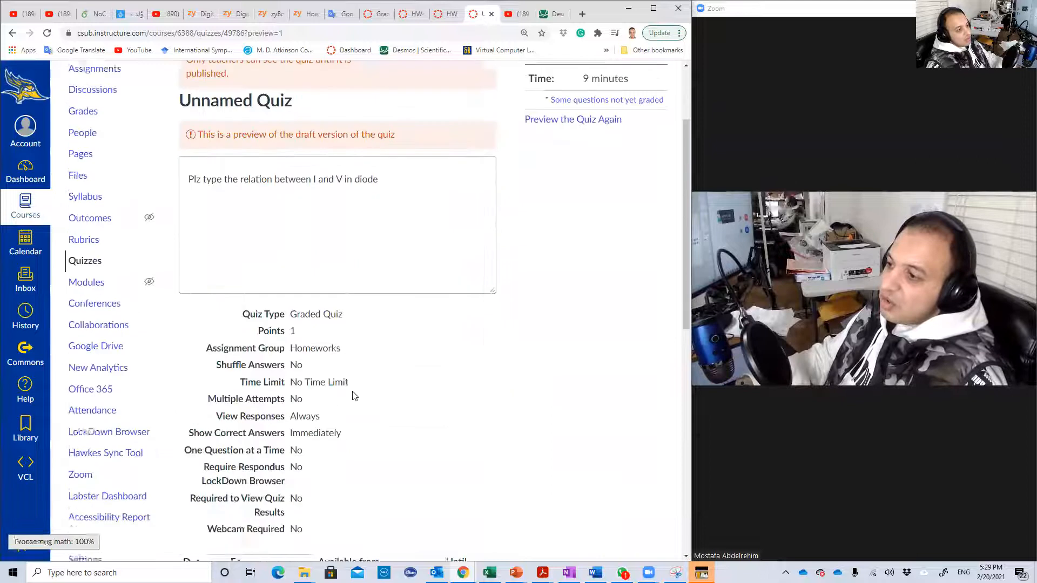
{"action": "scroll", "scroll_direction": "down", "scroll_amount": 3}
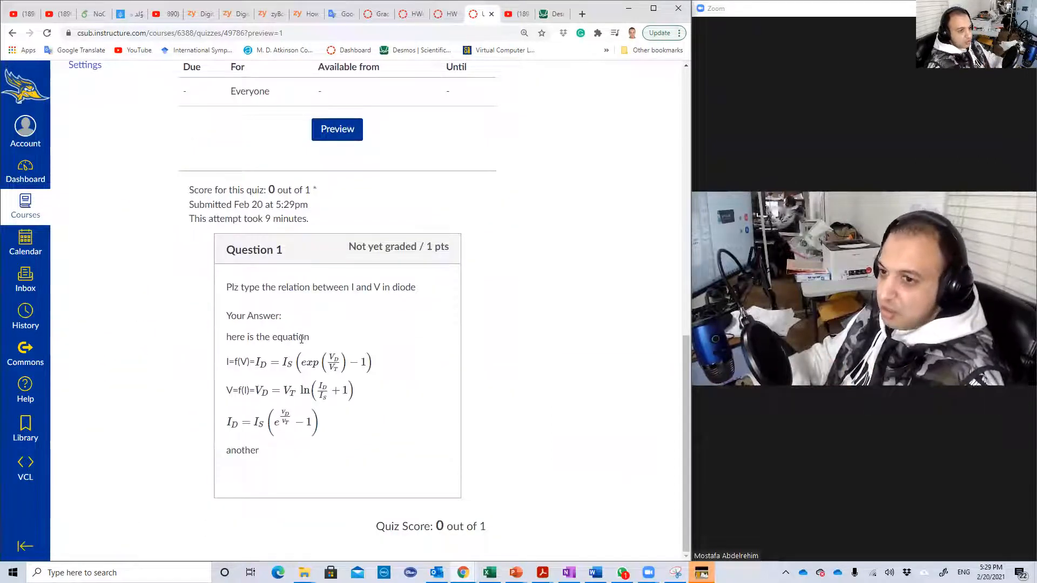